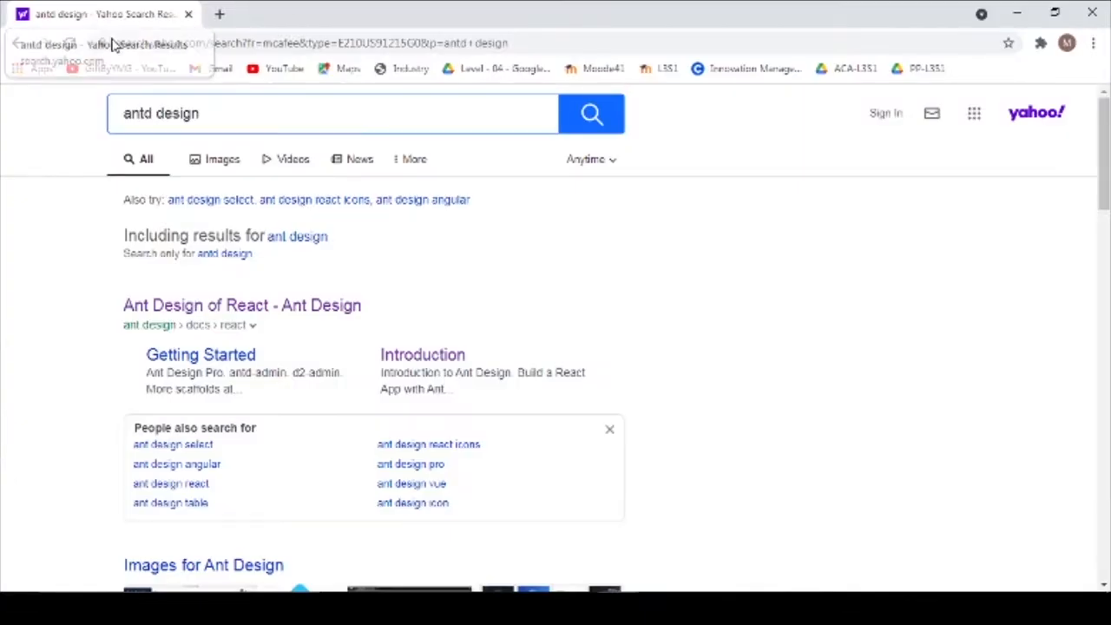
Open the Ant Design of React docs and search 'icon' for the Icon component page.
click(241, 304)
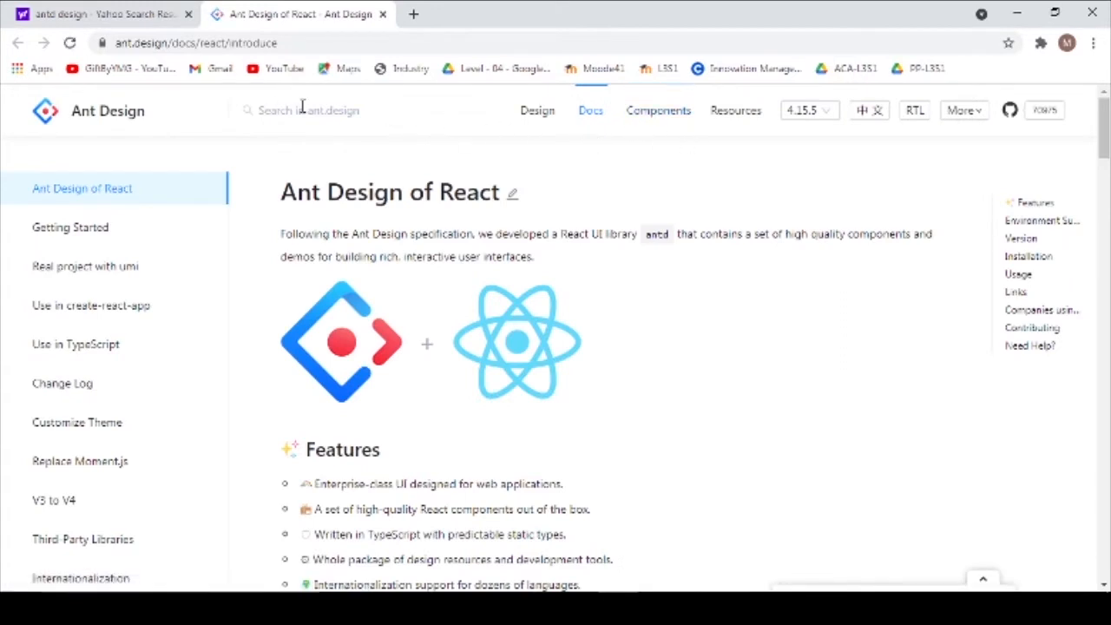
text(ico)
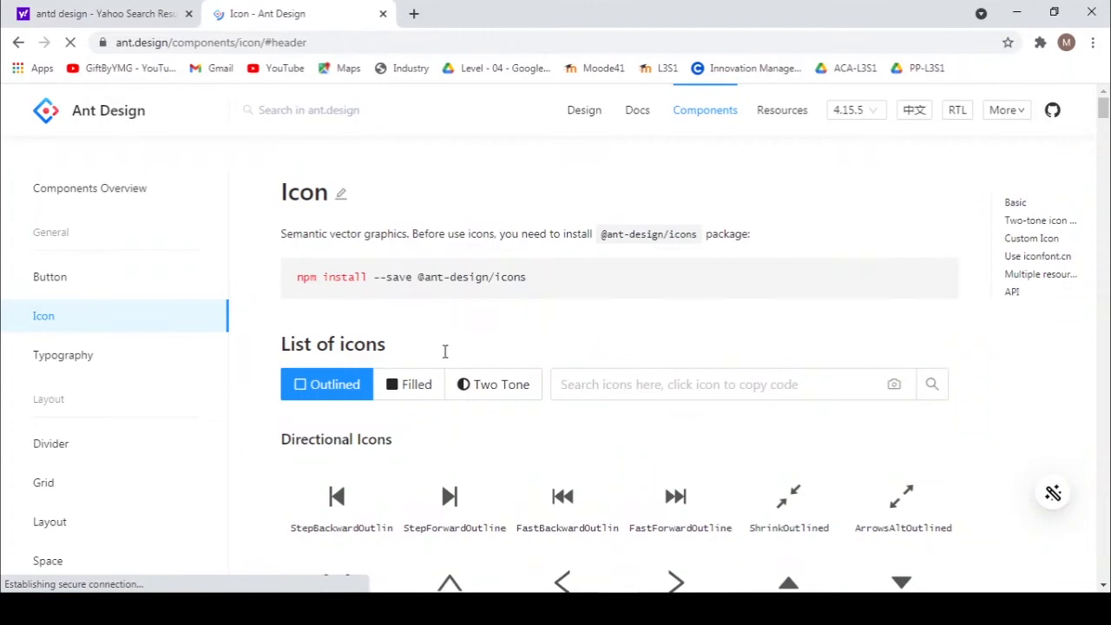
Copy the StepBackwardOutlined icon code from the Ant Design icon list into App.js.
scroll(down, 3)
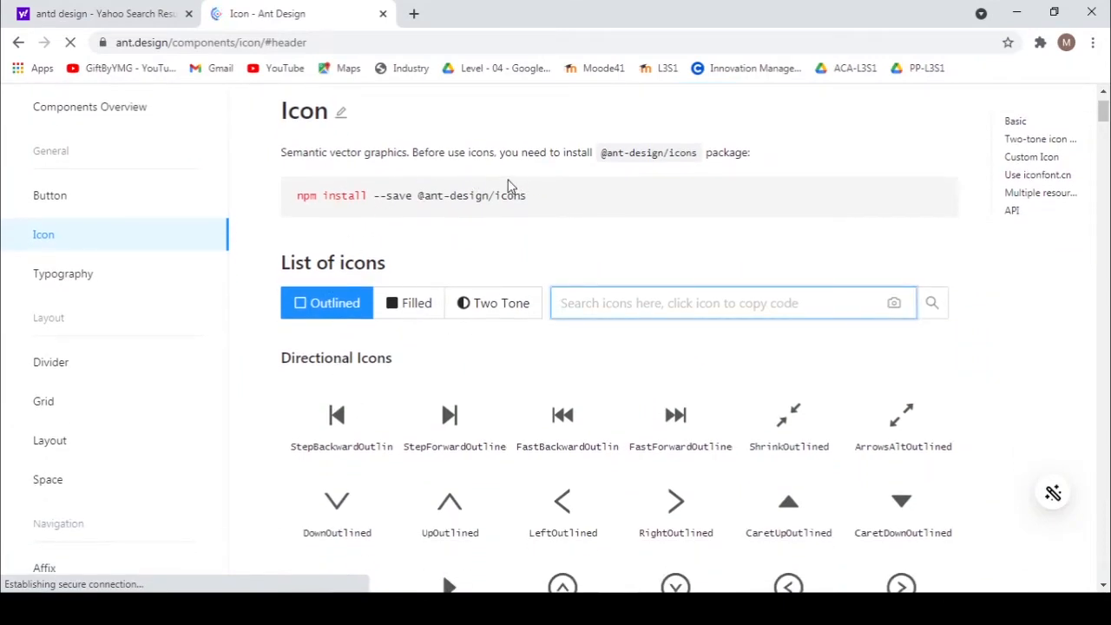
scroll(down, 3)
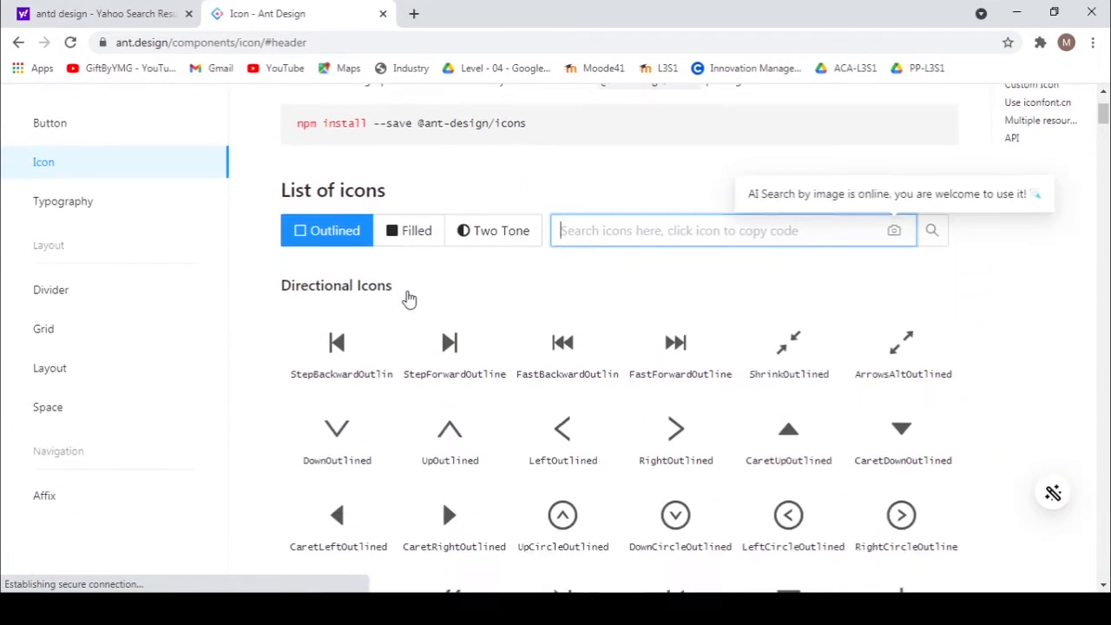
scroll(up, 3)
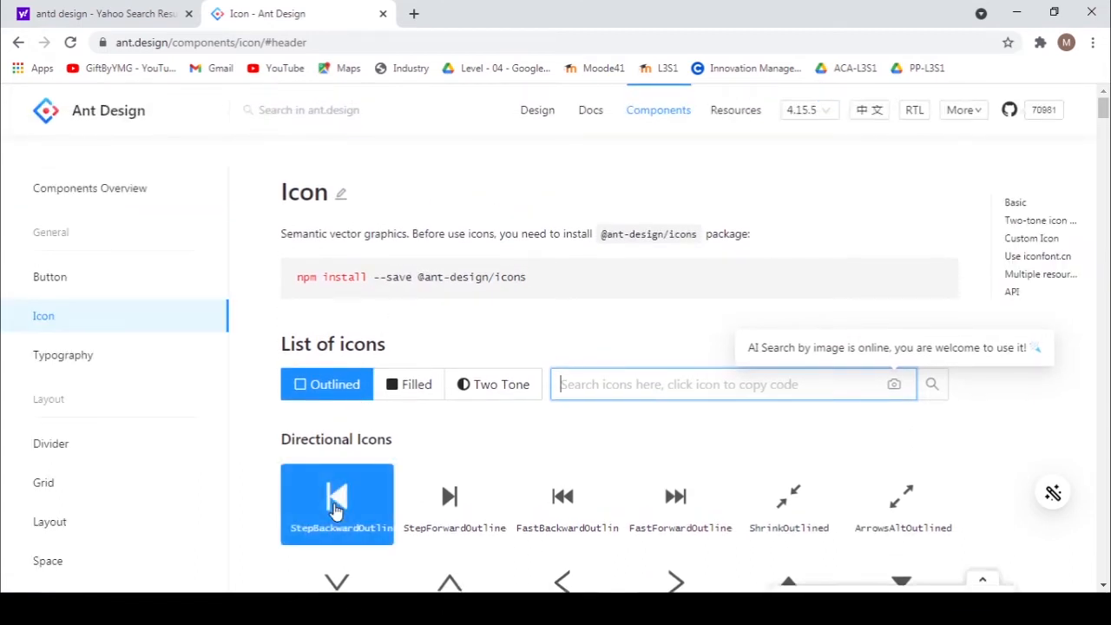
click(337, 505)
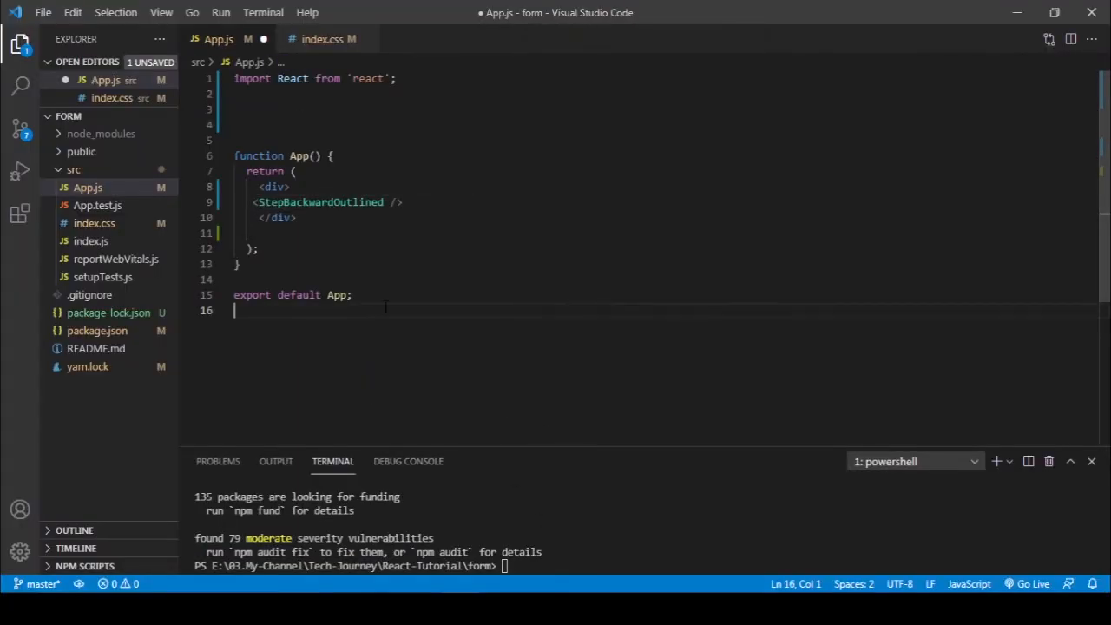
Save App.js and run yarn start to launch the app at localhost:3000.
key(ctrl+s)
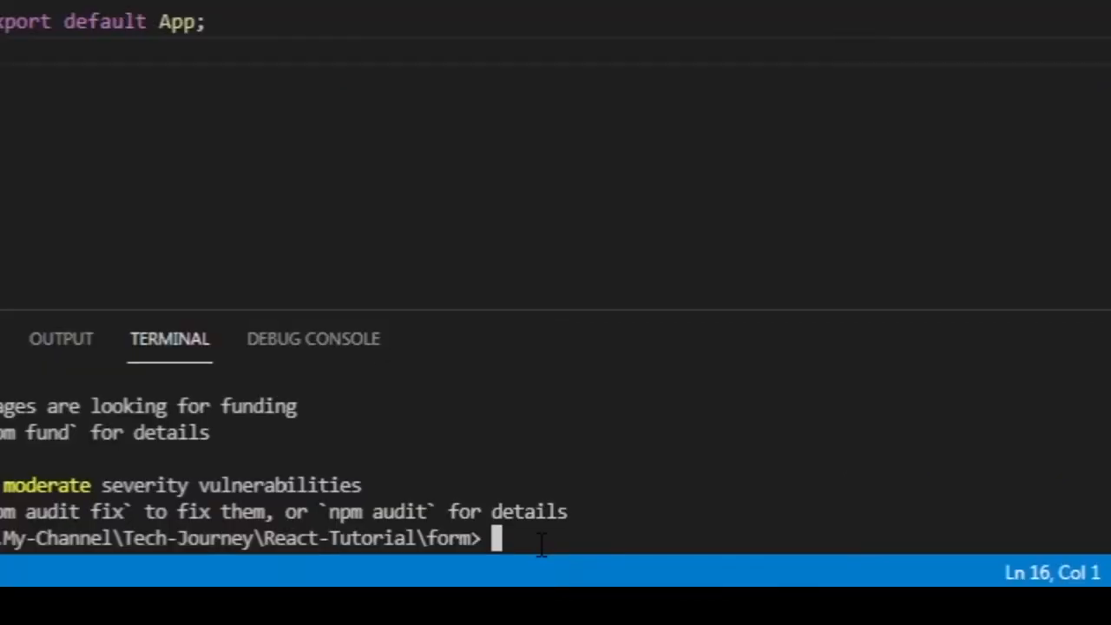
text(ya)
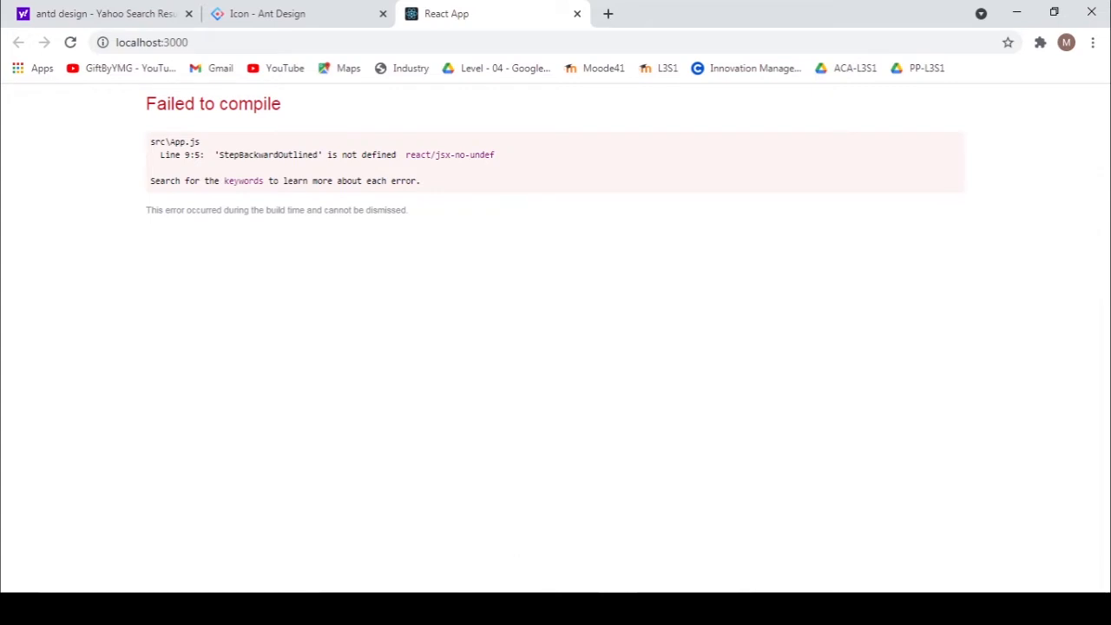
Leave the Failed to compile page and switch back to App.js in VS Code.
click(296, 13)
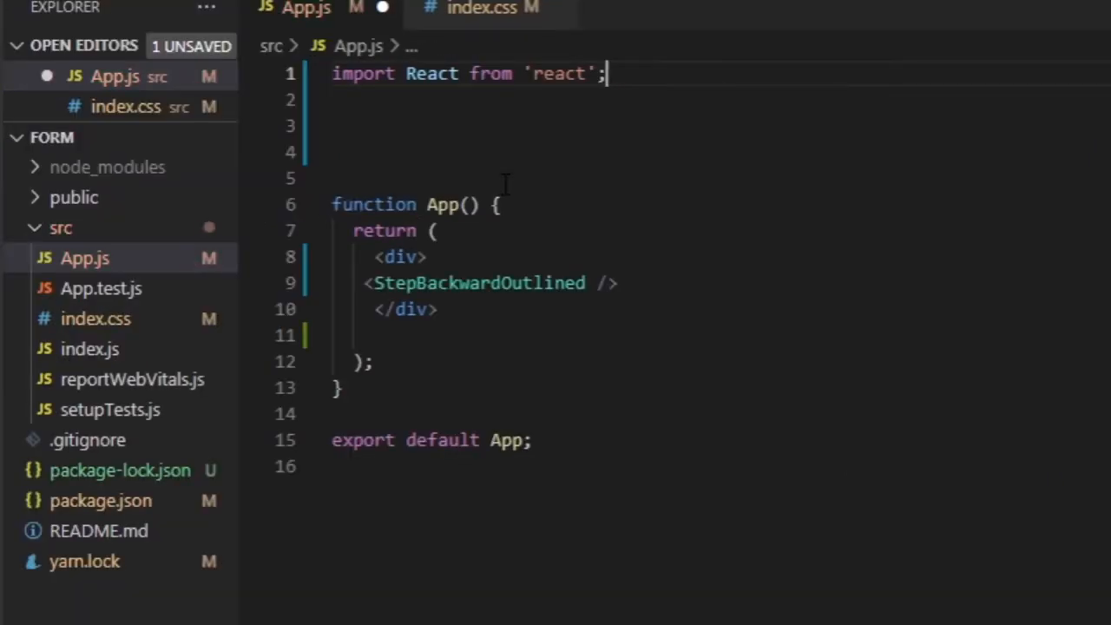
key(Enter)
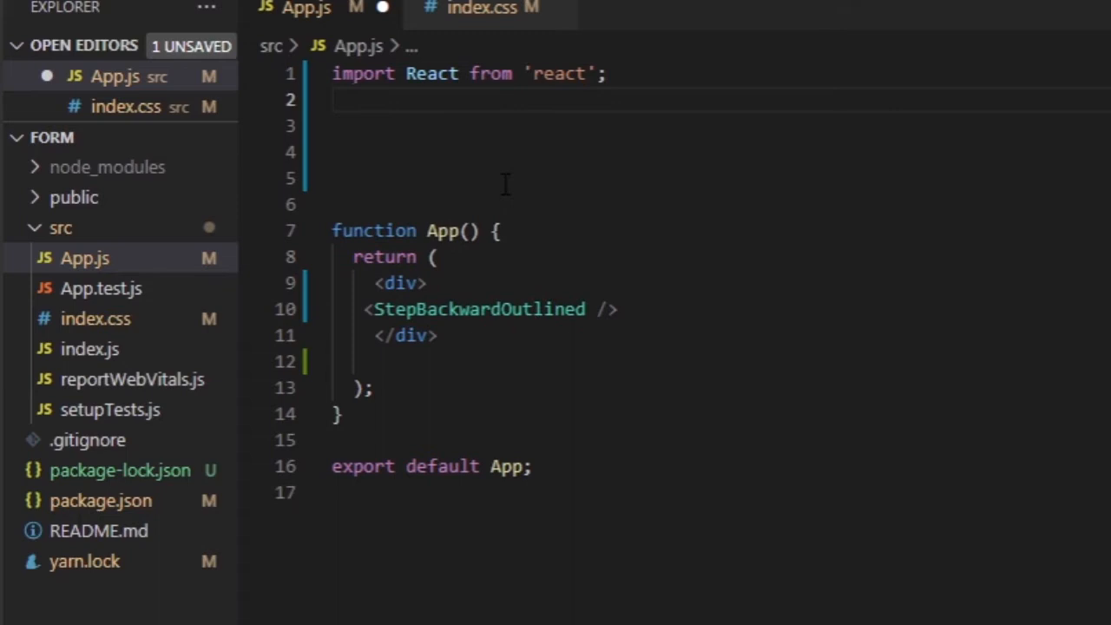
text(import { SearchOutlined } from '@ant-design/icons';)
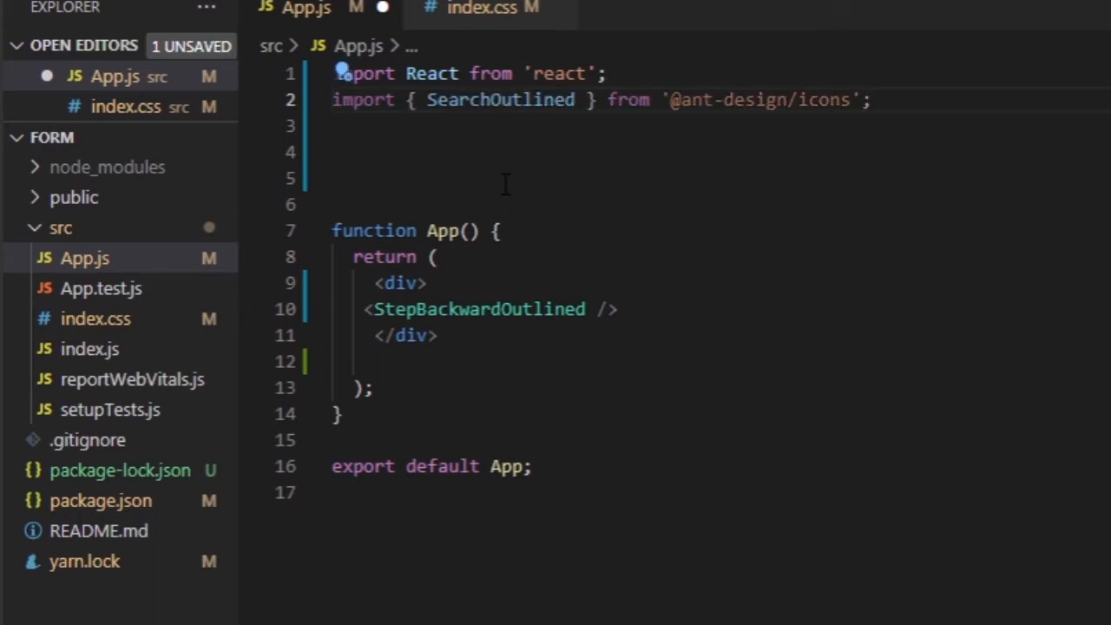
double_click(481, 309)
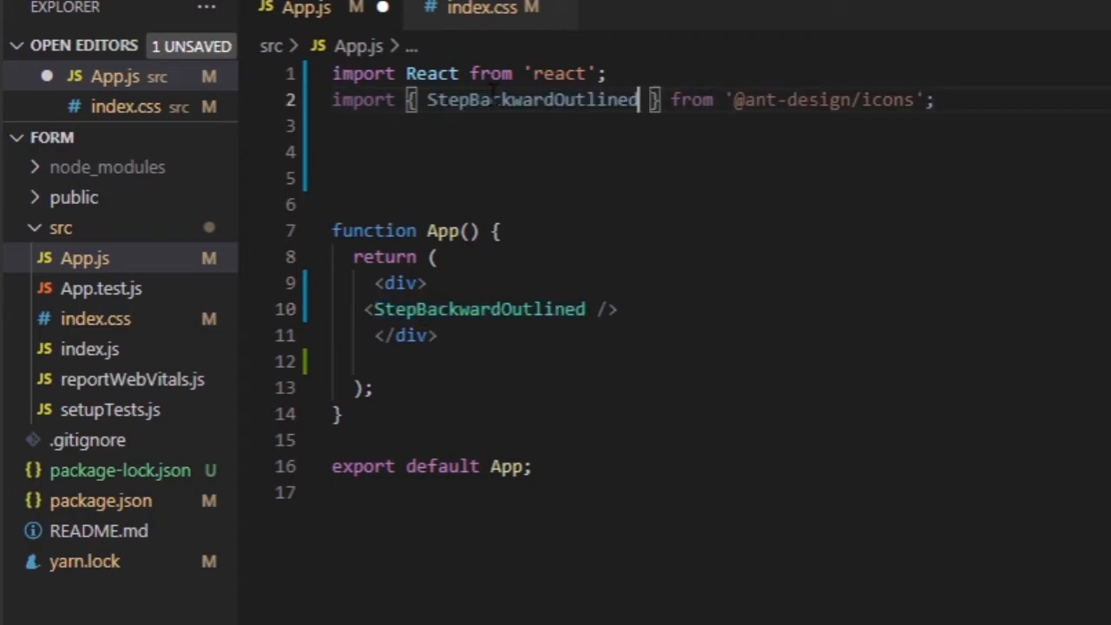
key(ctrl+s)
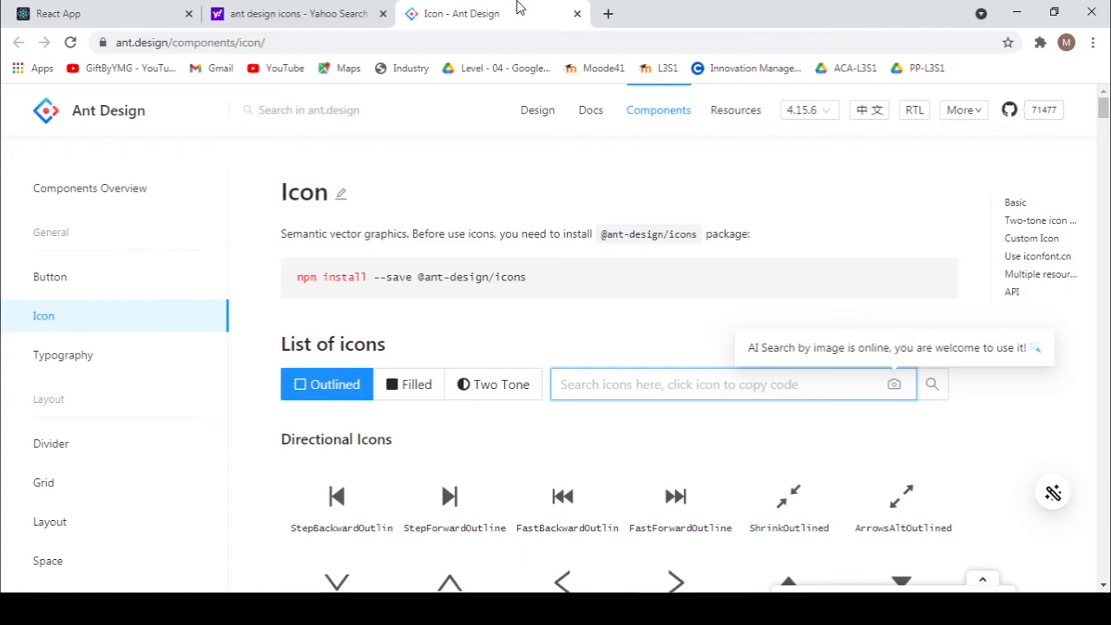
Copy the FastBackwardOutlined directional icon from the Ant Design icon list into App.js.
click(732, 384)
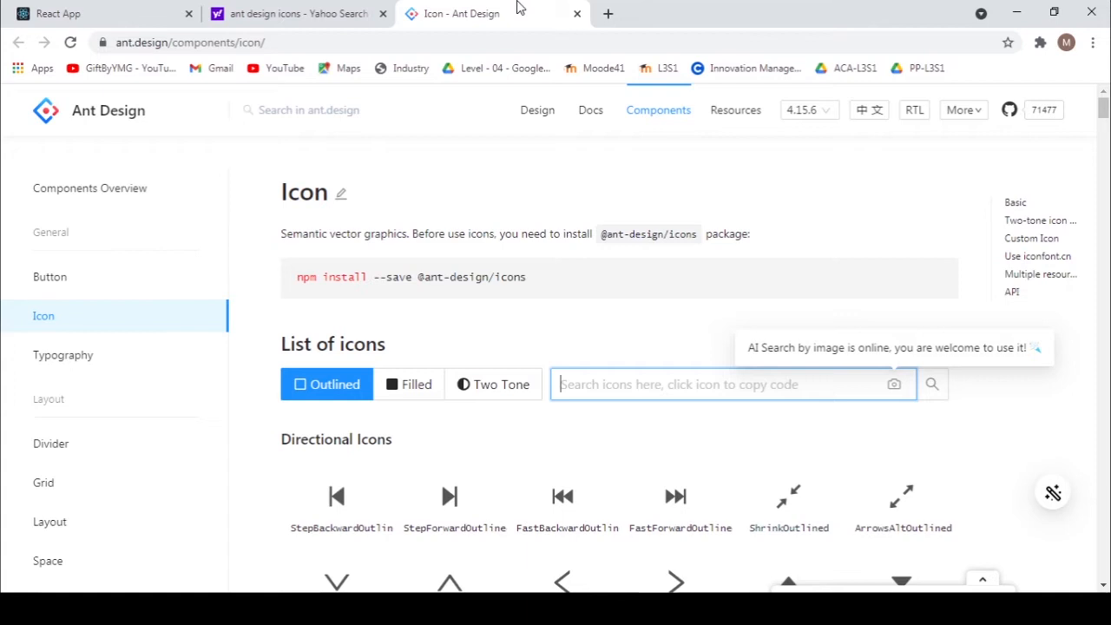
click(337, 504)
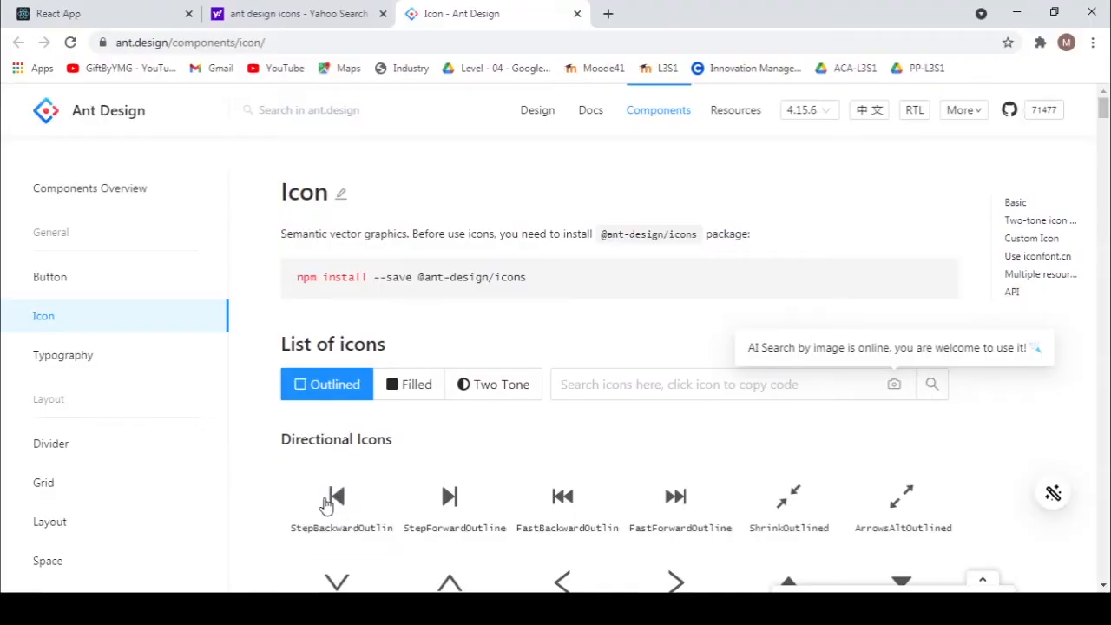
click(450, 497)
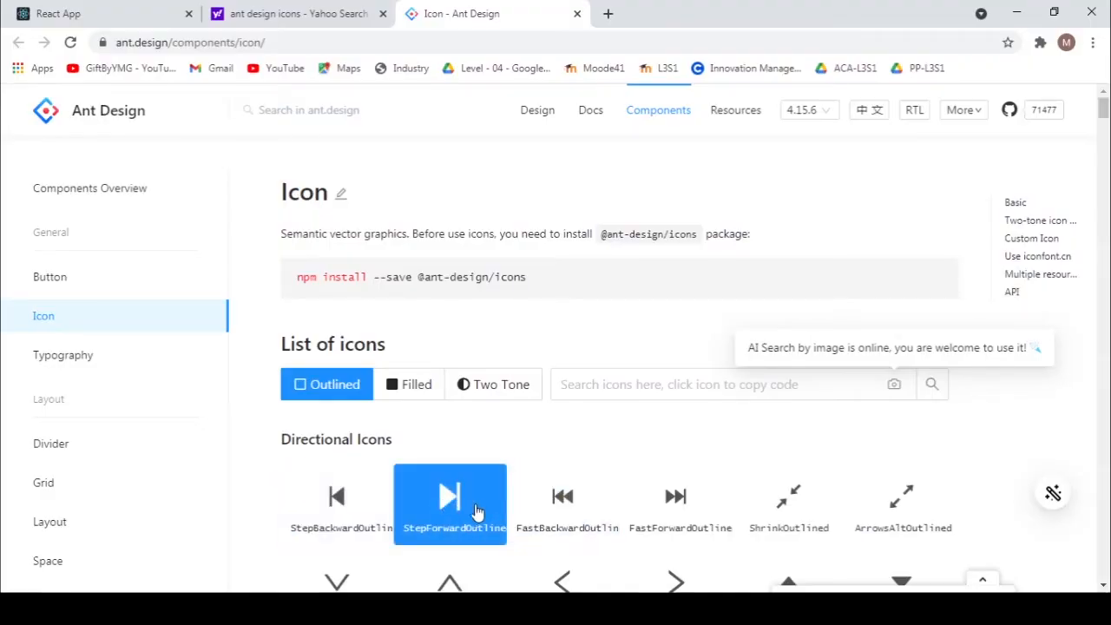
click(564, 503)
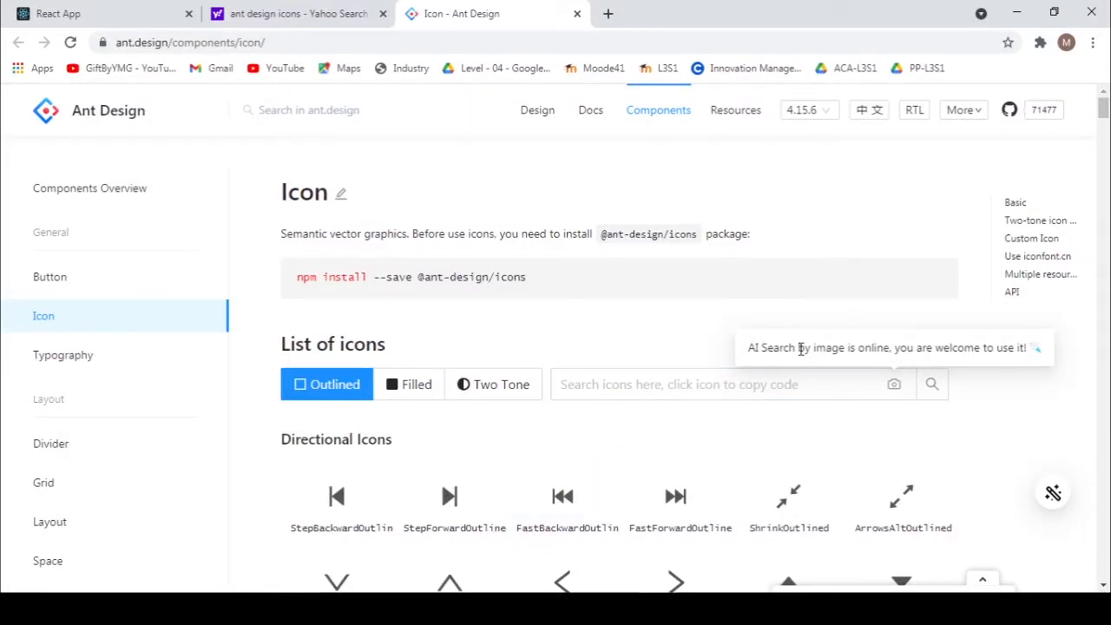
Search for play and pause icons, adding PlayCircleOutlined and PauseCircleOutlined tags.
click(729, 384)
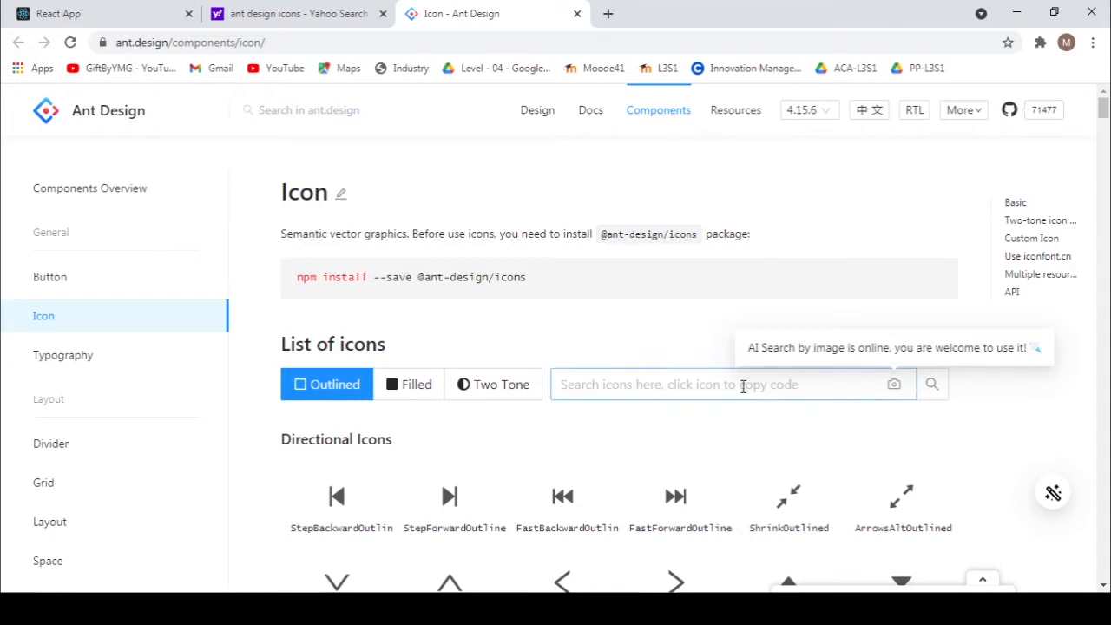
text(pl)
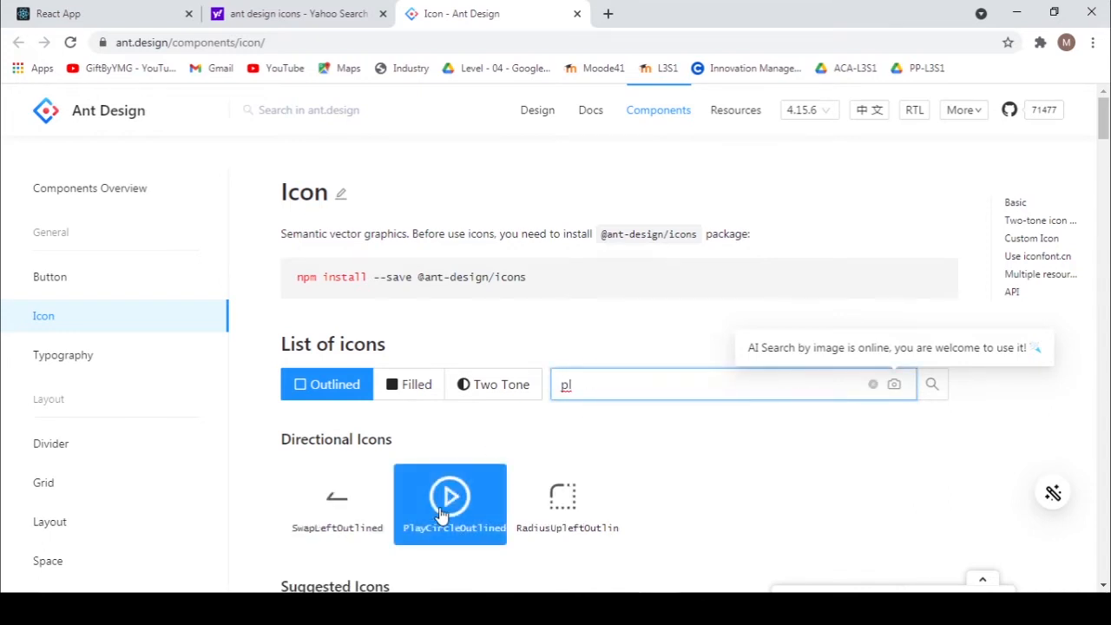
click(450, 497)
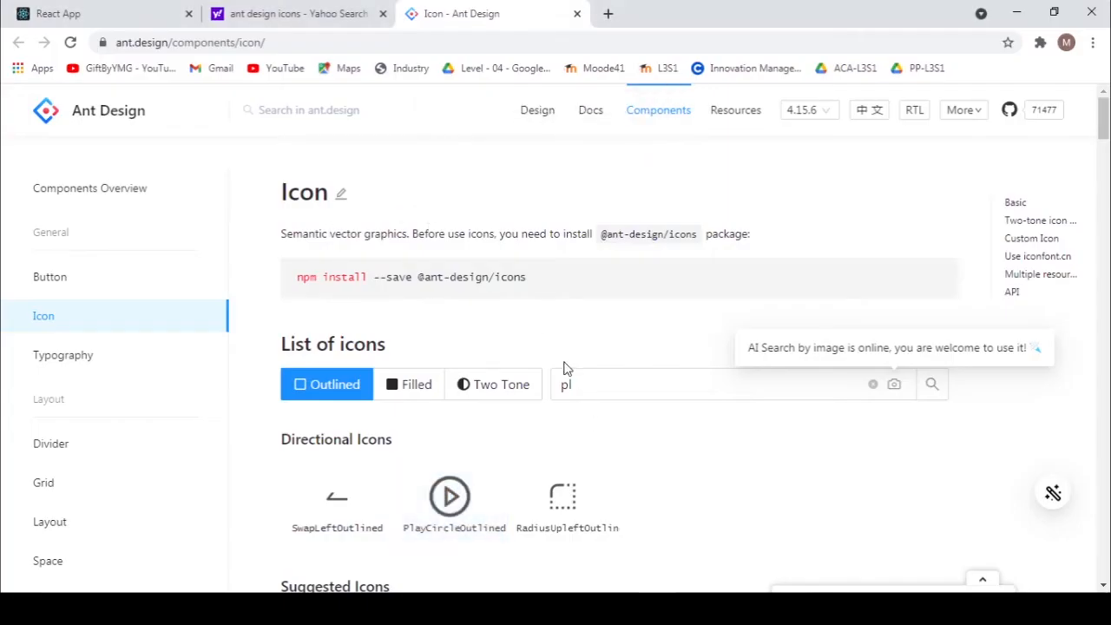
click(730, 384)
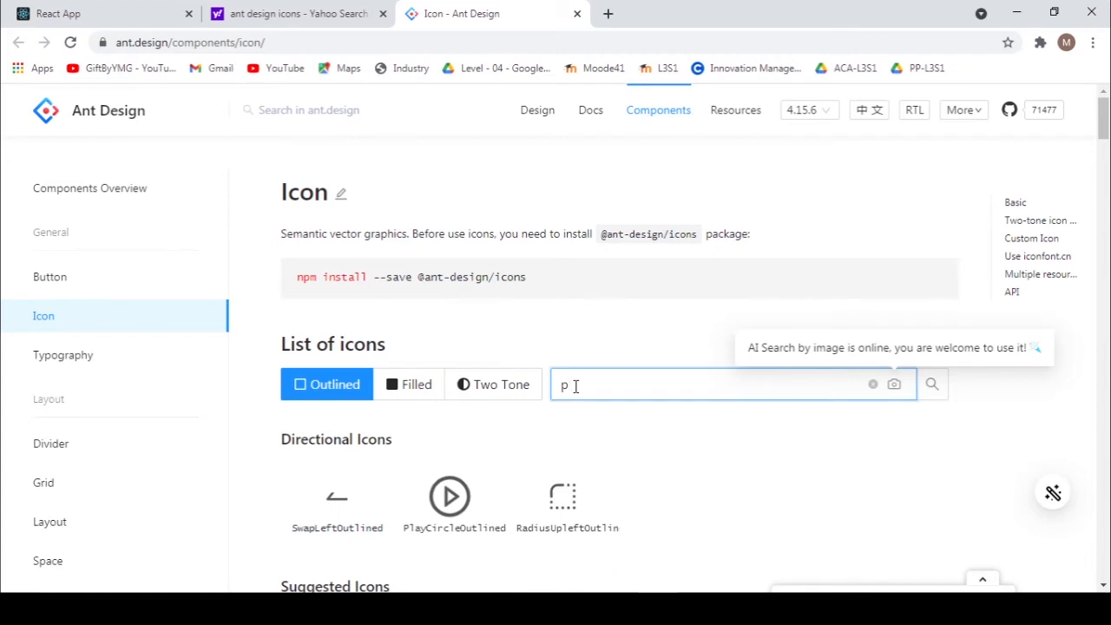
text(au)
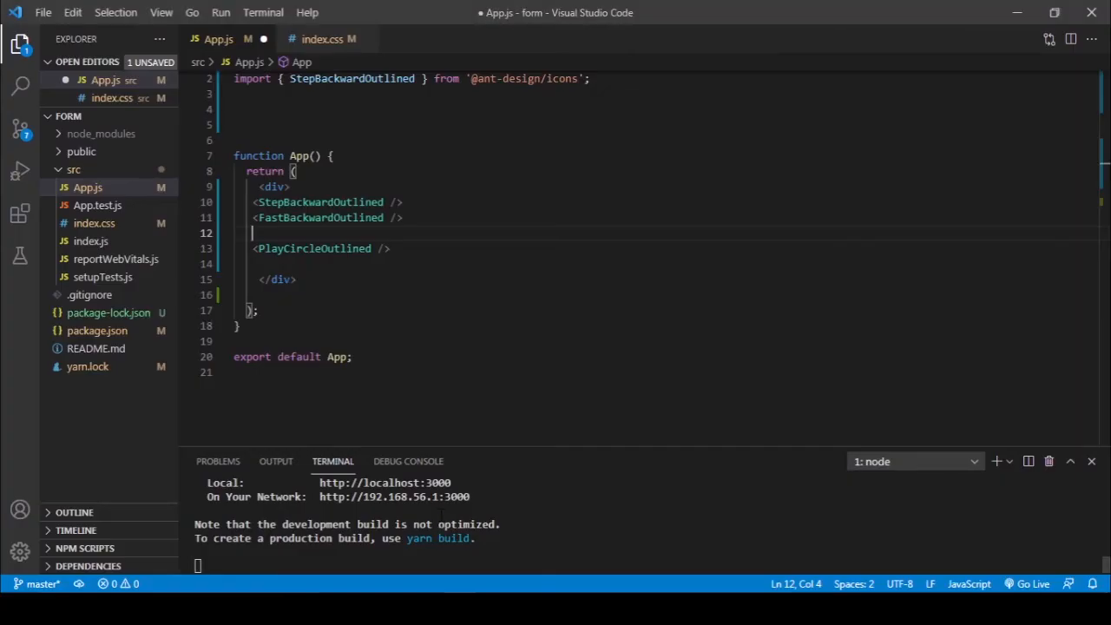
text(<PauseCircleOutlined />)
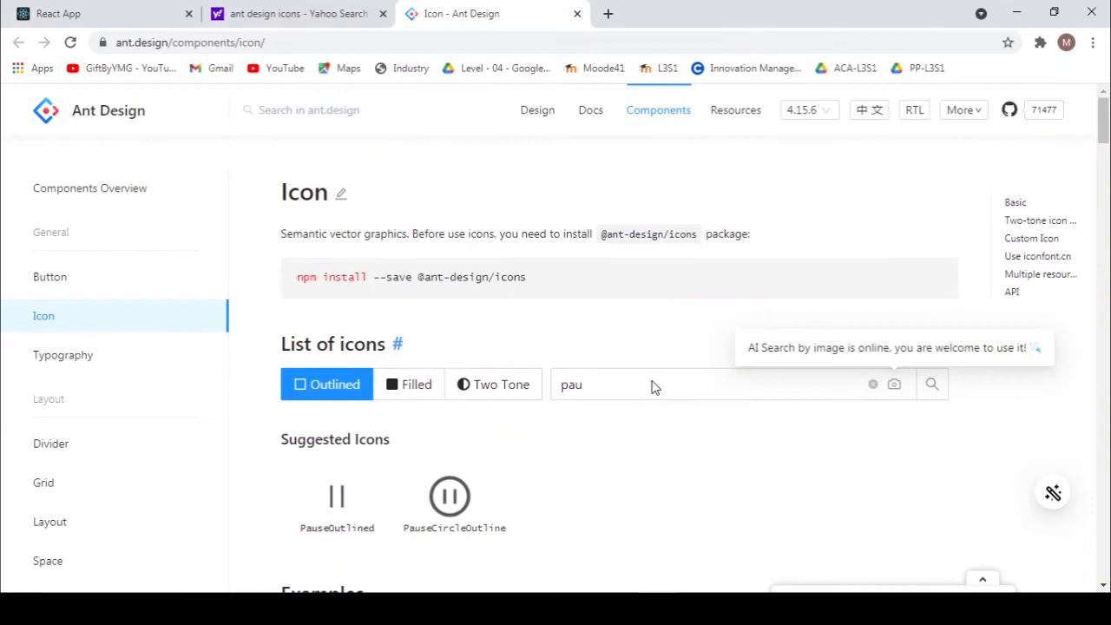
Search 'st' and copy StopOutlined and StepForwardOutlined icon tags into App.js.
key(Backspace)
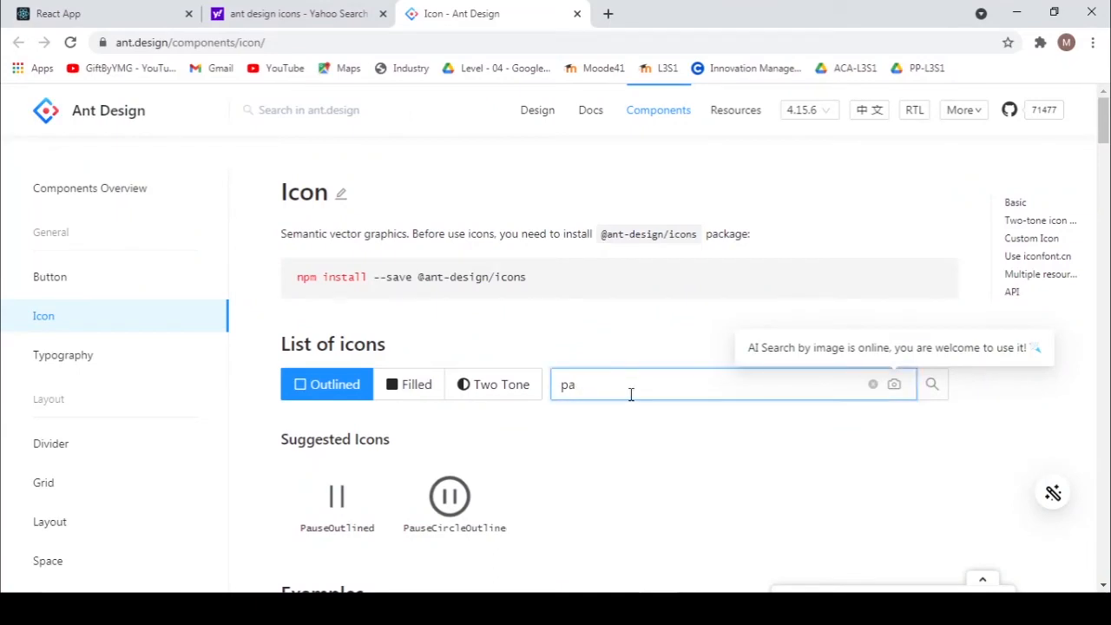
text(st)
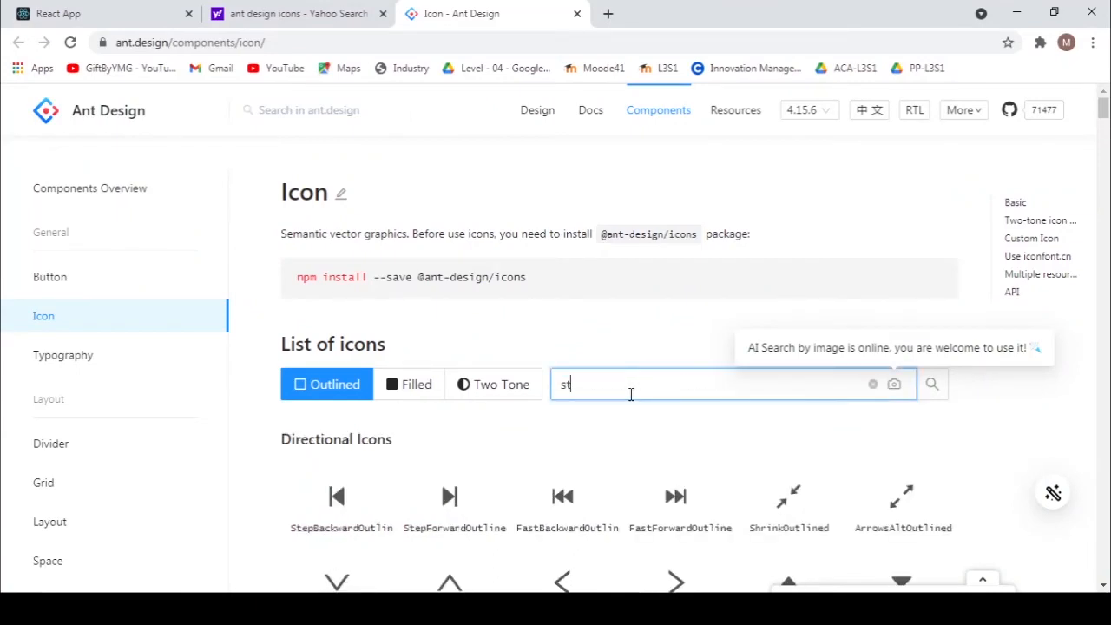
click(337, 504)
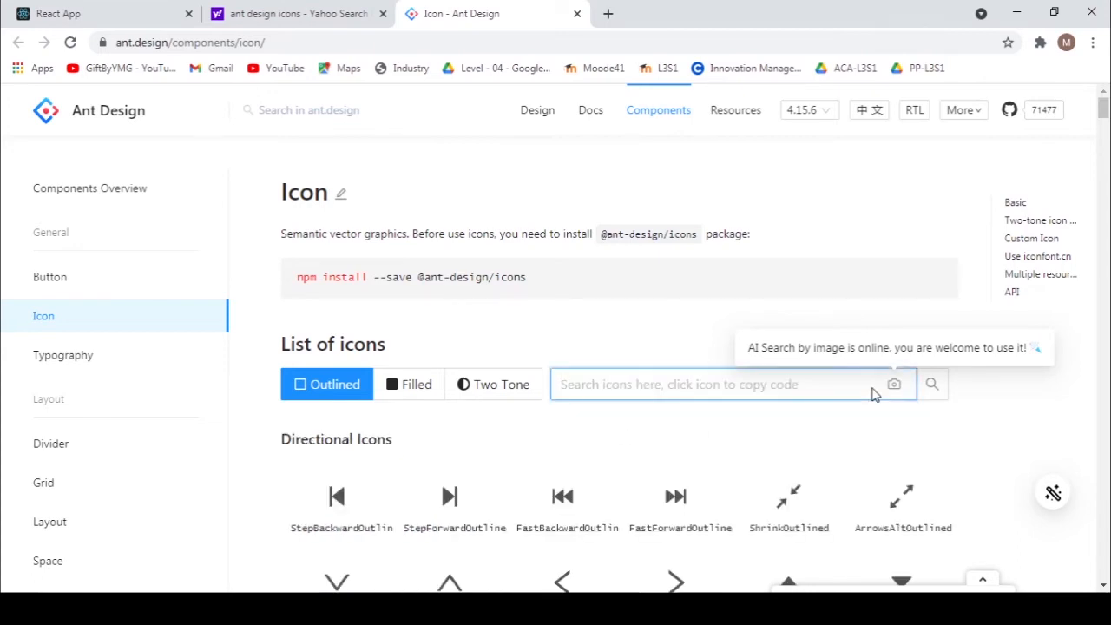
scroll(down, 3)
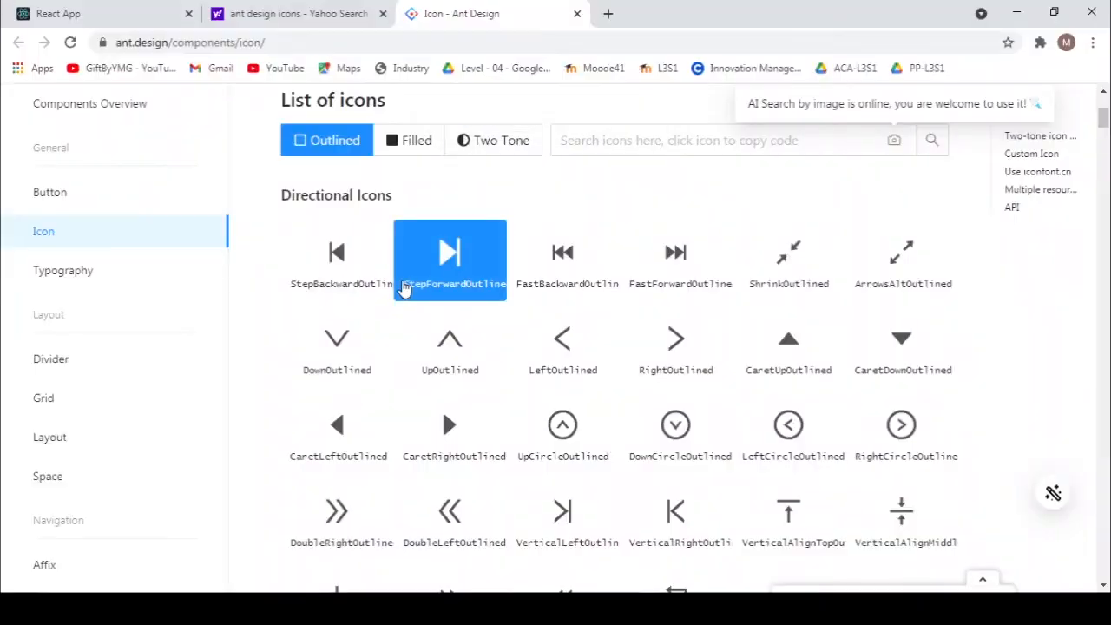
click(676, 260)
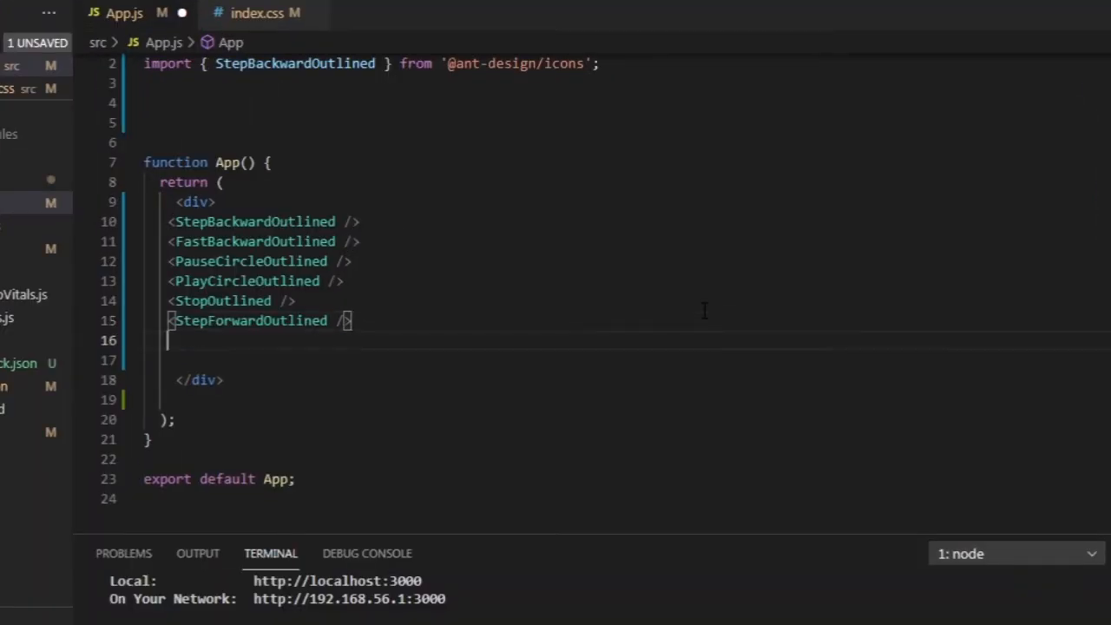
Type <FastForwardOutlined /> after StepForwardOutlined in the App component's div.
text(<FastForwardOutlined />)
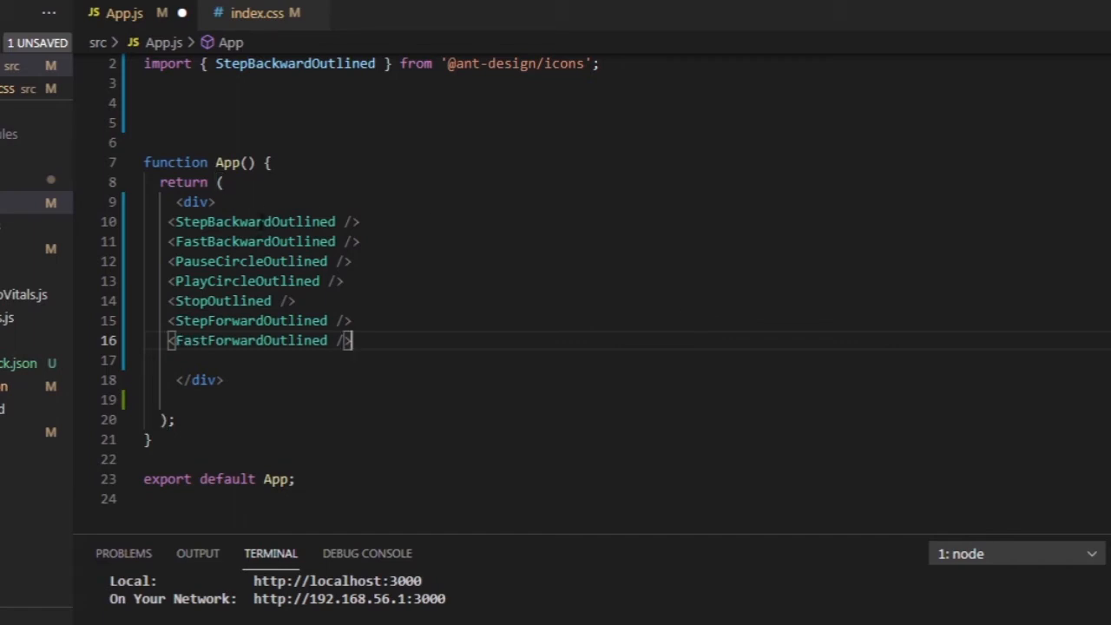
double_click(252, 222)
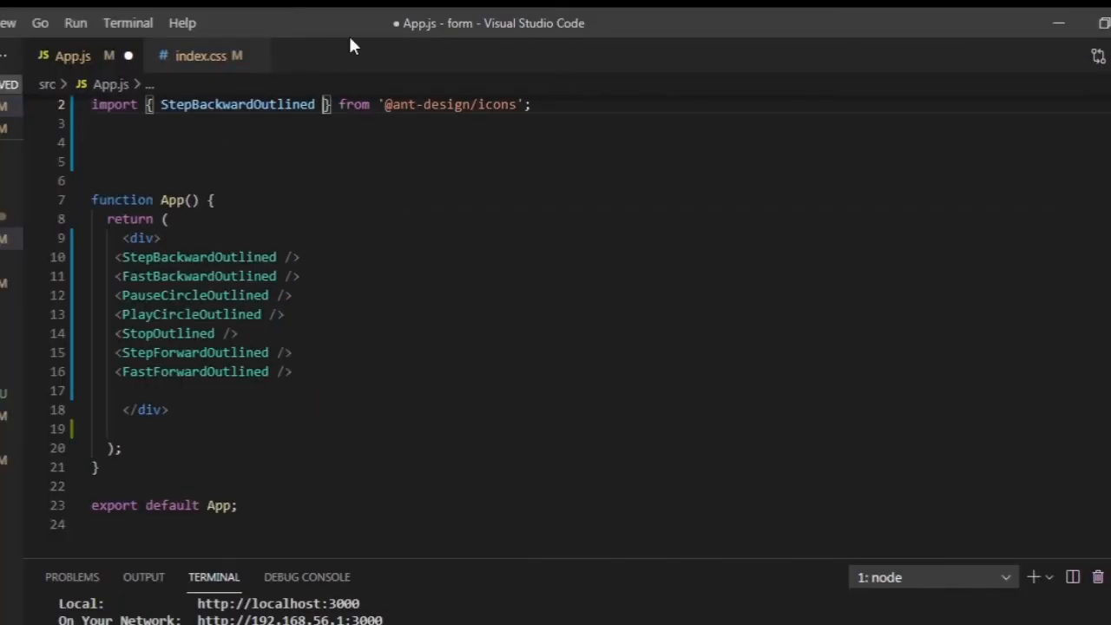
double_click(195, 296)
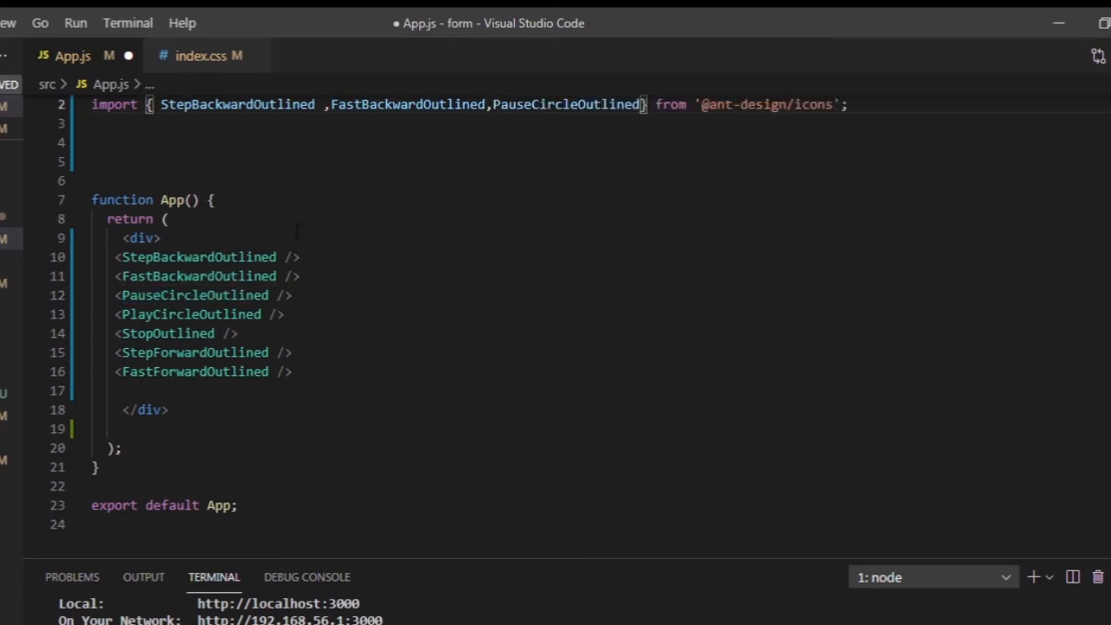
double_click(191, 315)
text(,PlayCircleOutlined,StopOutlined,StepForwardOutlined,FastForwardOutlined)
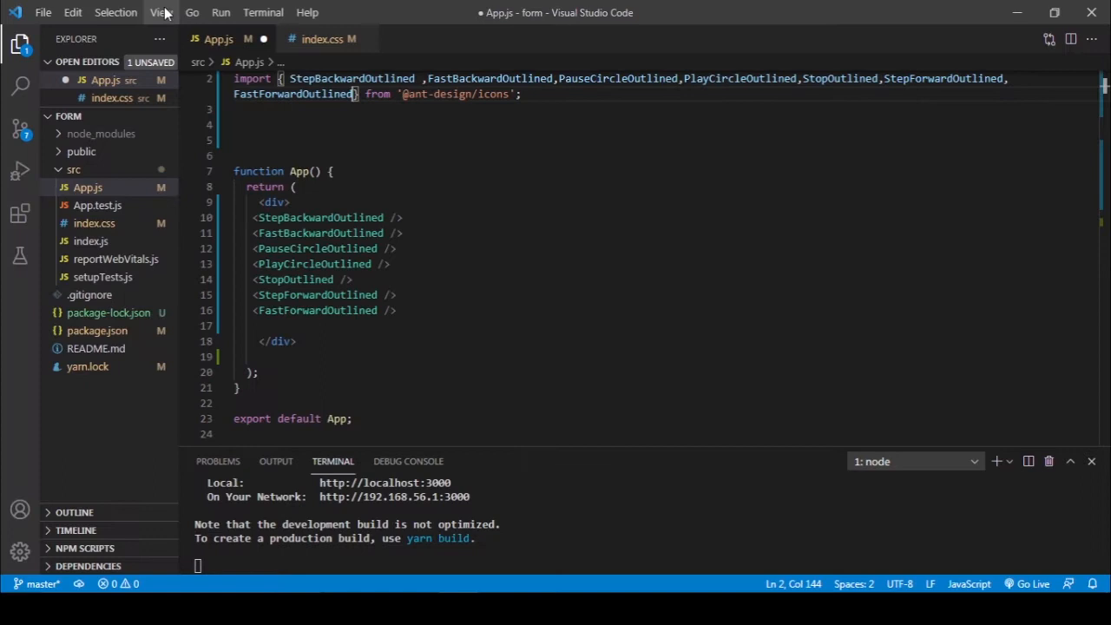
click(161, 12)
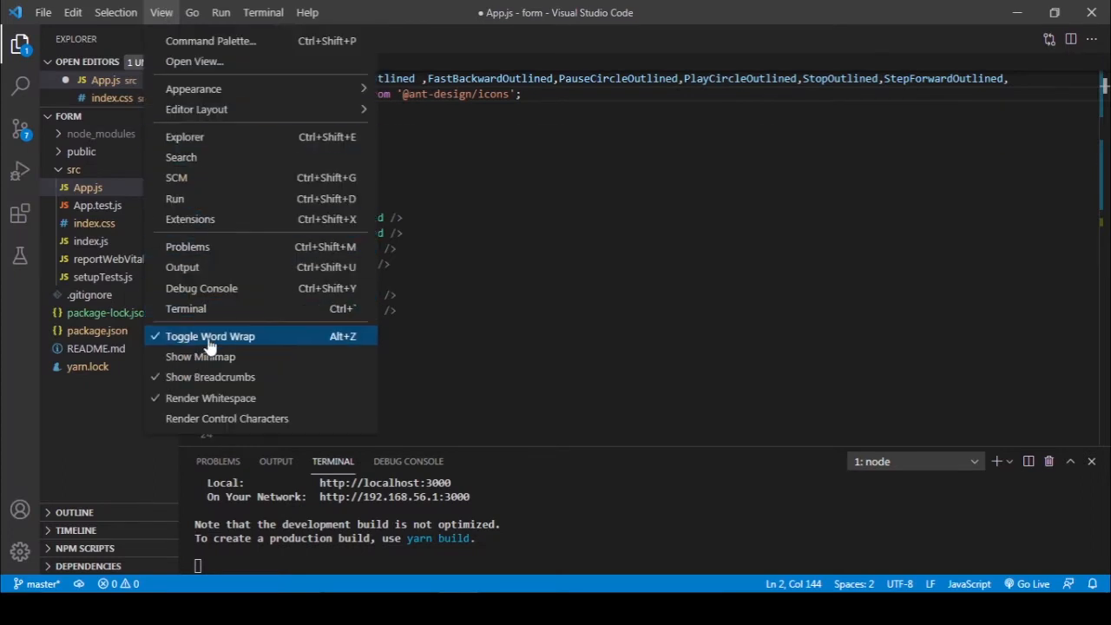
click(210, 336)
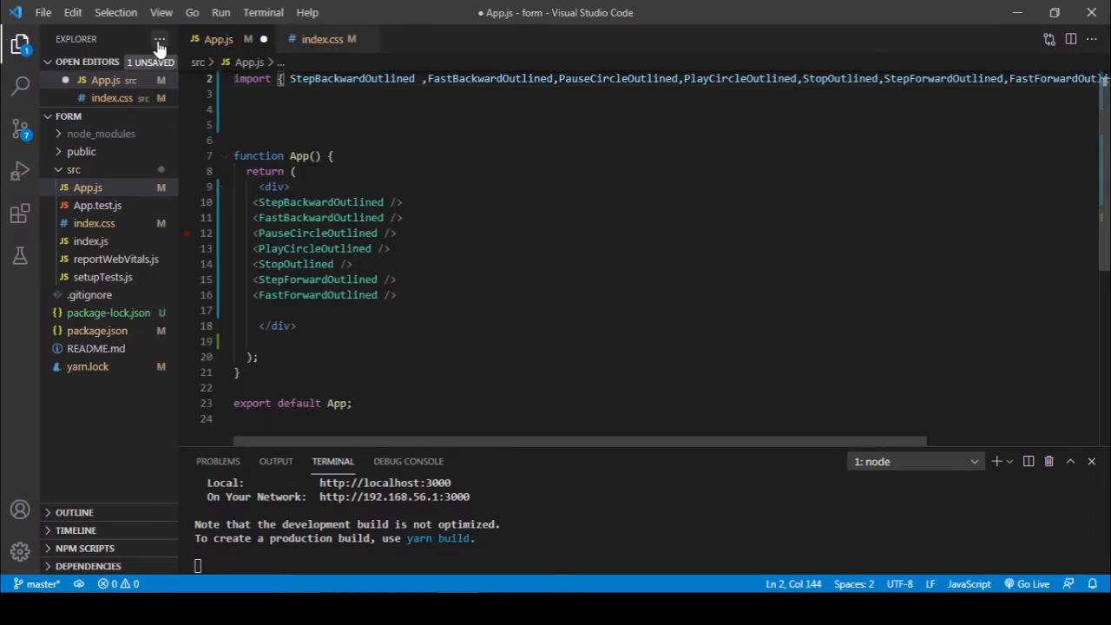
key(ctrl+s)
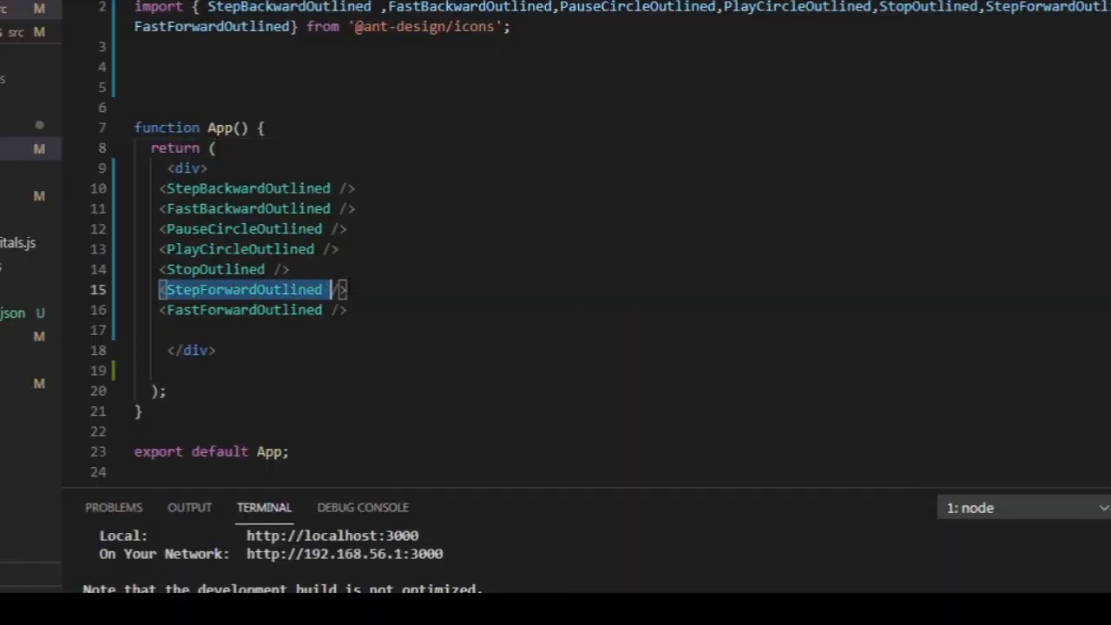
Move StepForwardOutlined last, add a 'My Player' div and className 'player', then view index.css.
key(Delete)
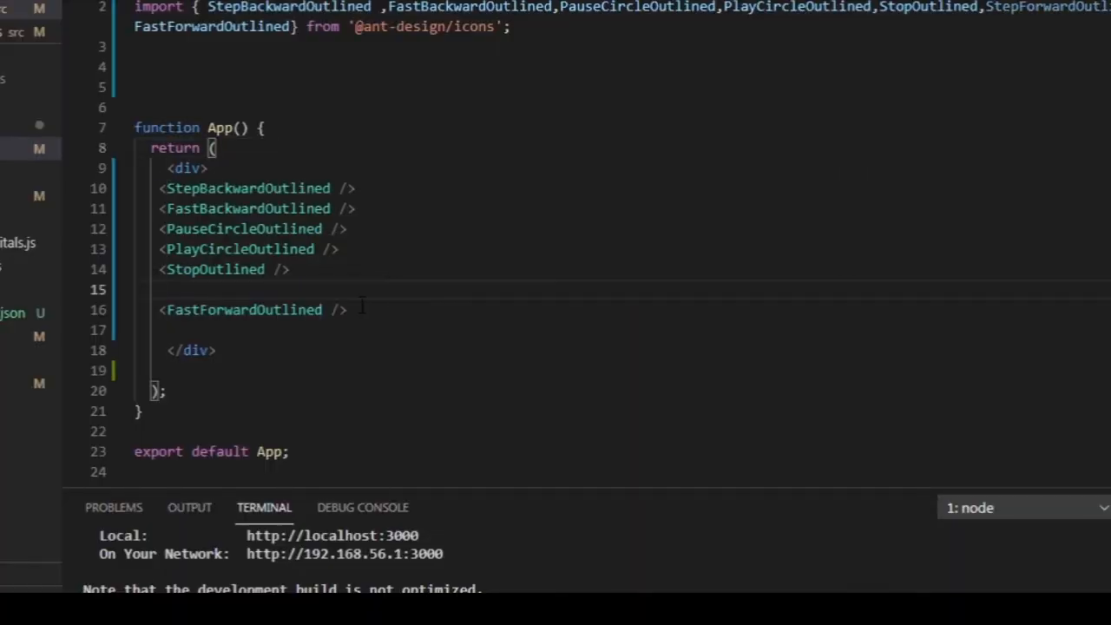
text(<StepForwardOutlined />)
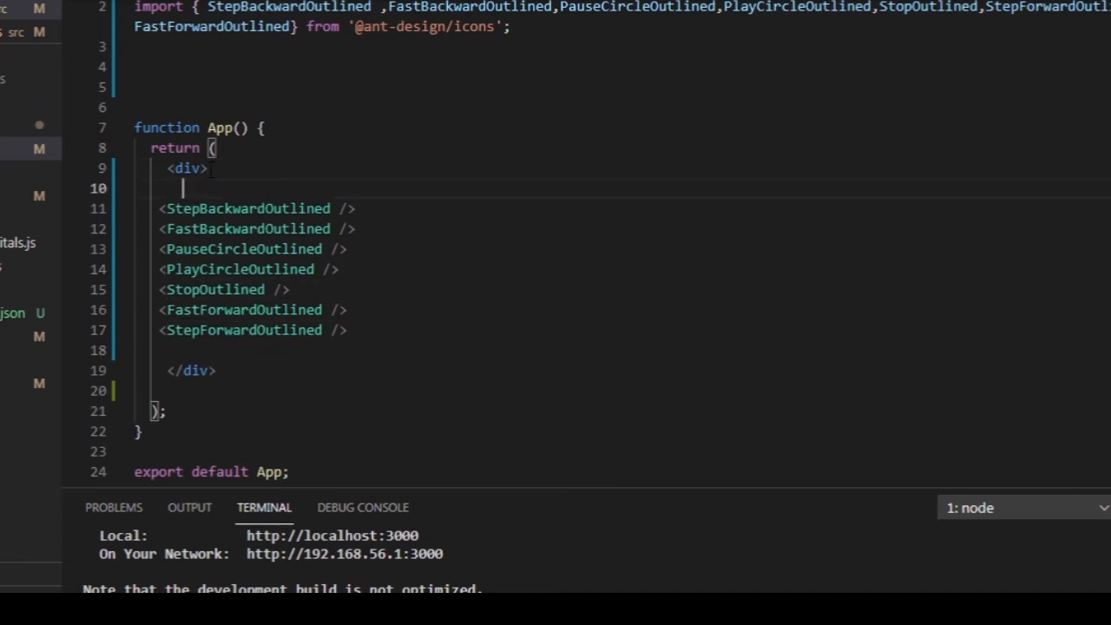
text(<>)
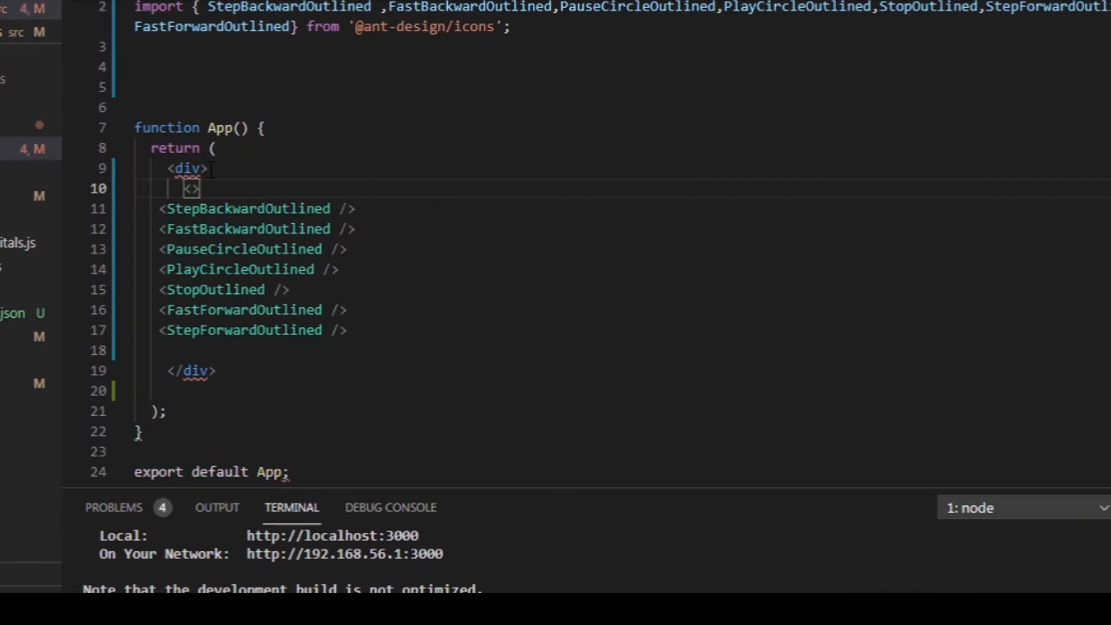
text(div)
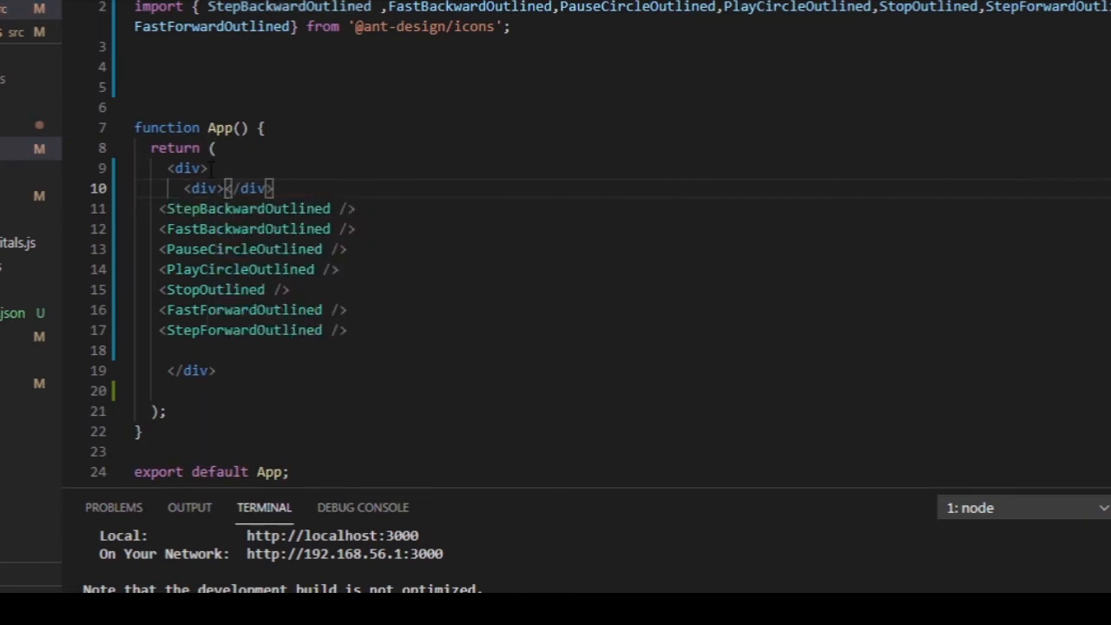
text(My Player)
click(620, 167)
text( className="p)
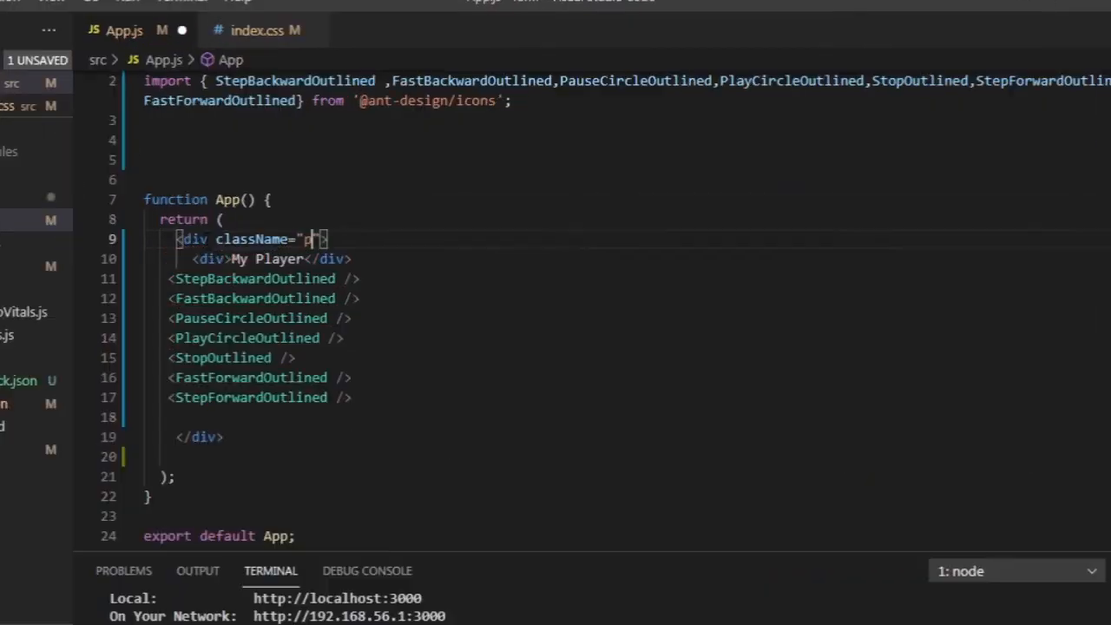
text(layer)
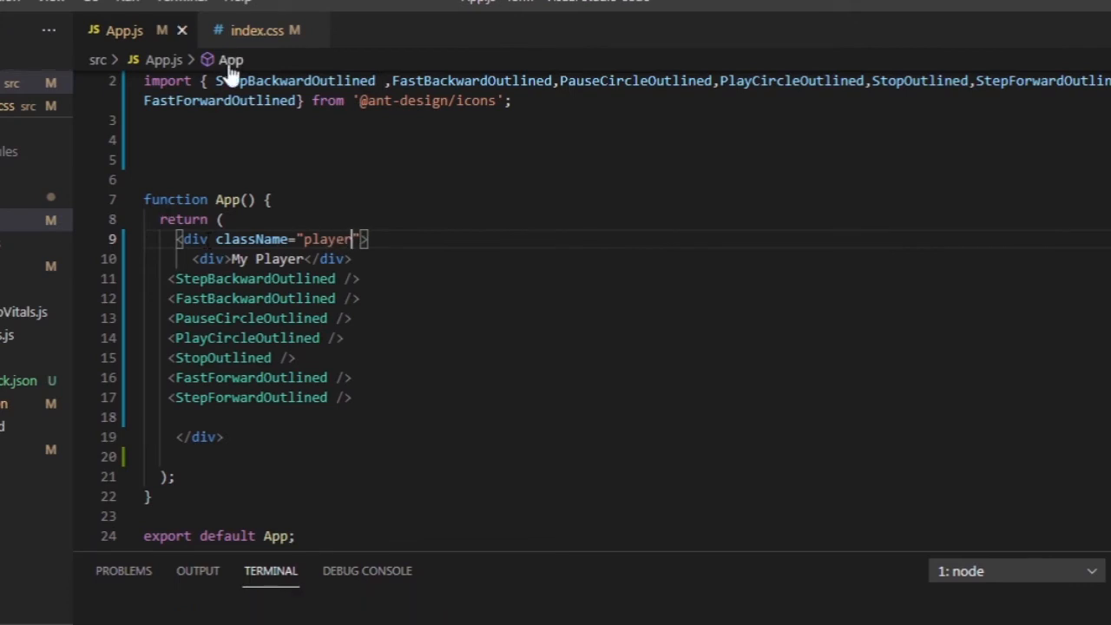
click(257, 31)
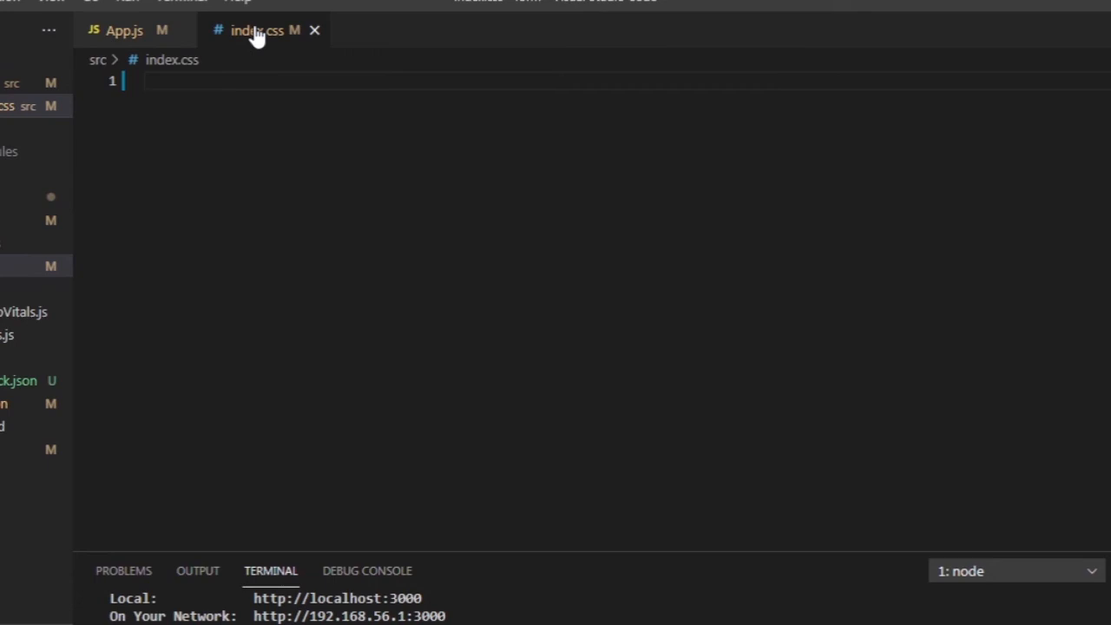
Write a .player rule for a centred light-blue panel, then view the Ant Design icon list.
text(.player{)
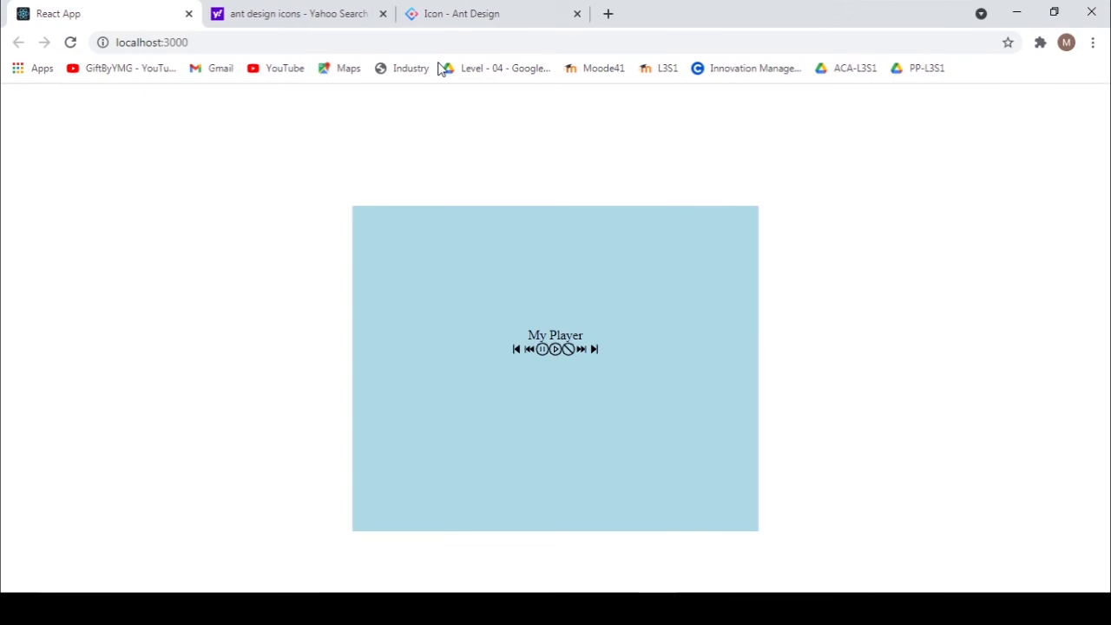
mouse_move(580, 530)
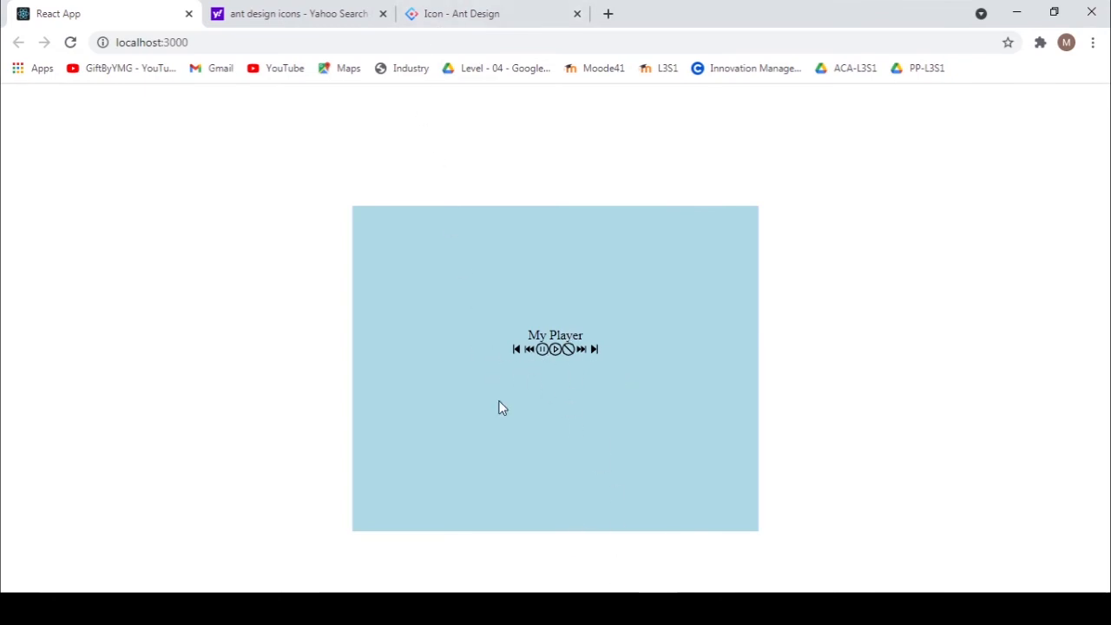
click(462, 13)
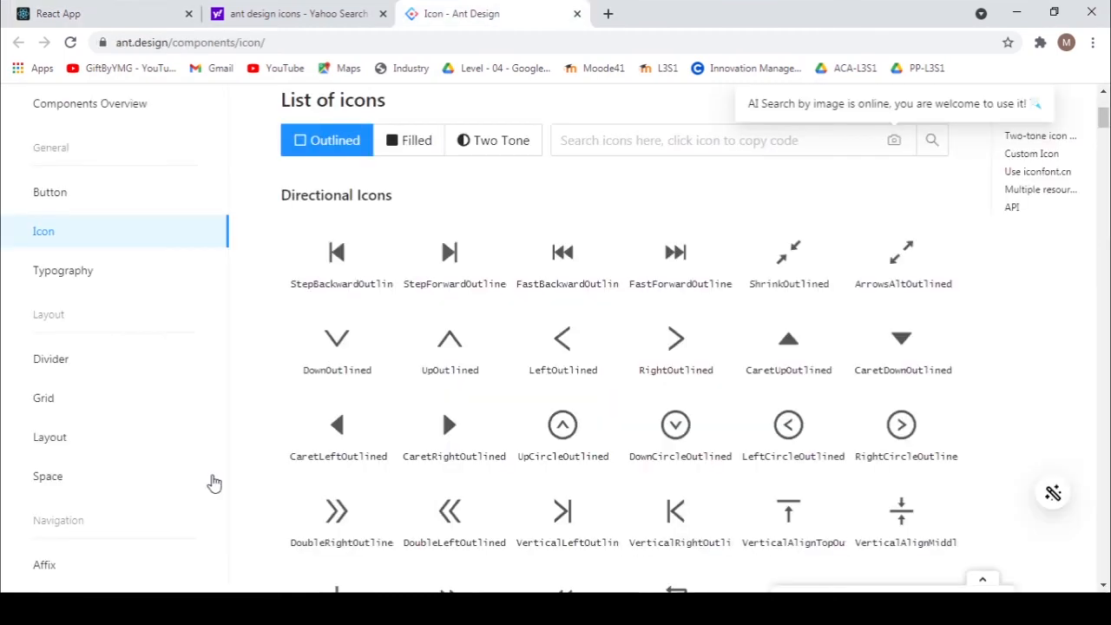
scroll(down, 3)
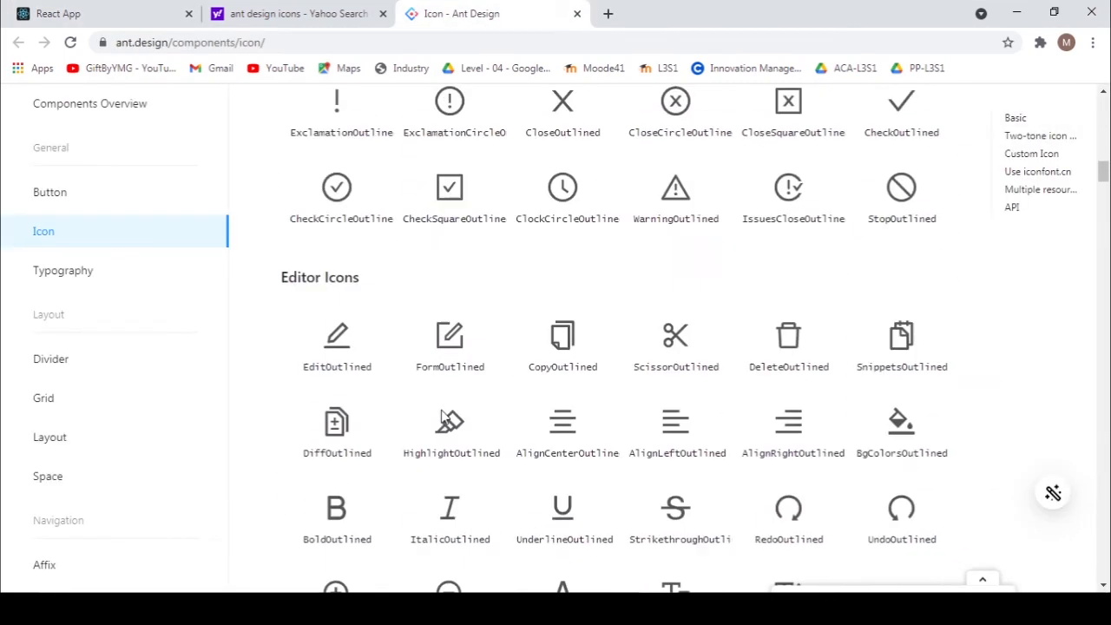
scroll(down, 3)
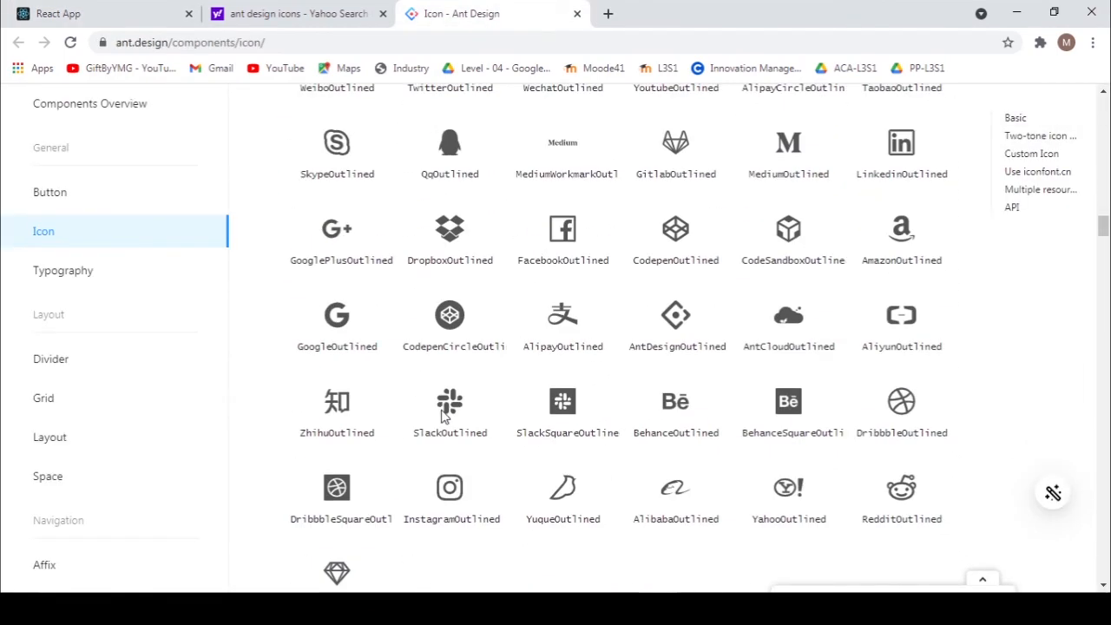
scroll(down, 3)
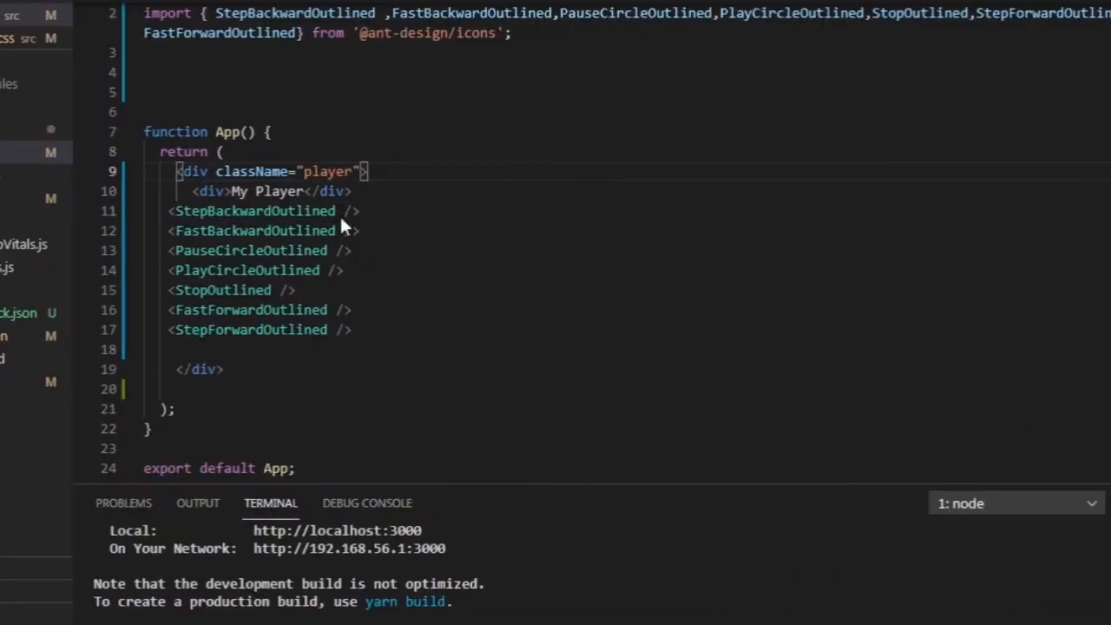
Give the media icons style={{ fontSize, color: '#08c' }}, raising fontSize from 16px to 32px.
text(style={{ fontSize: '16px', color: '#08c' }})
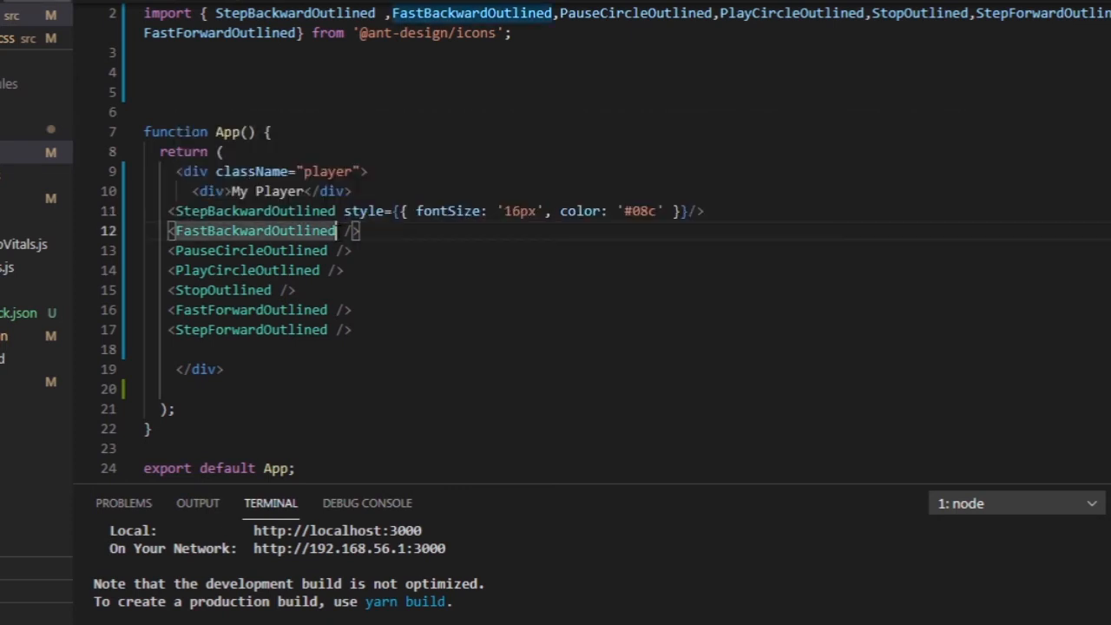
text(style={{ fontSize: '16px', color: '#08c' }})
click(436, 211)
text(32)
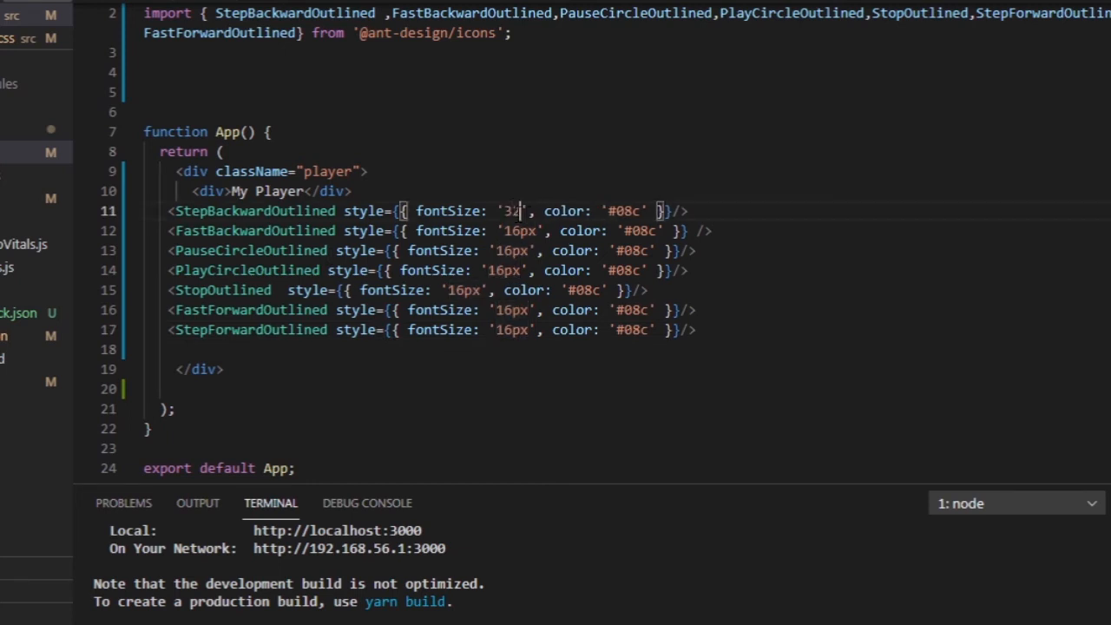
text(px)
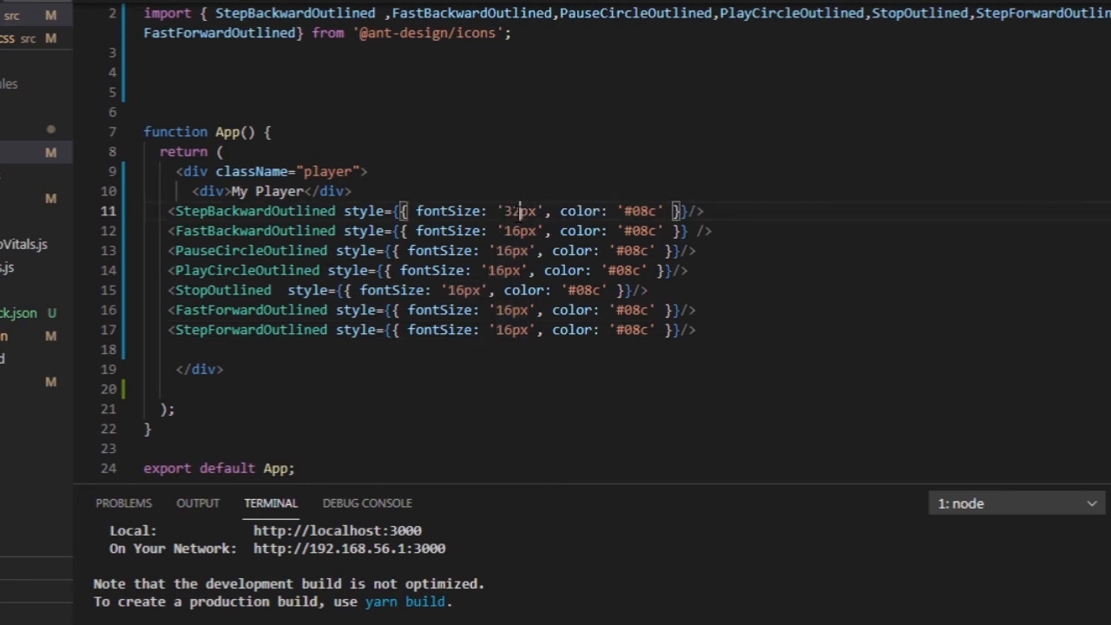
double_click(519, 212)
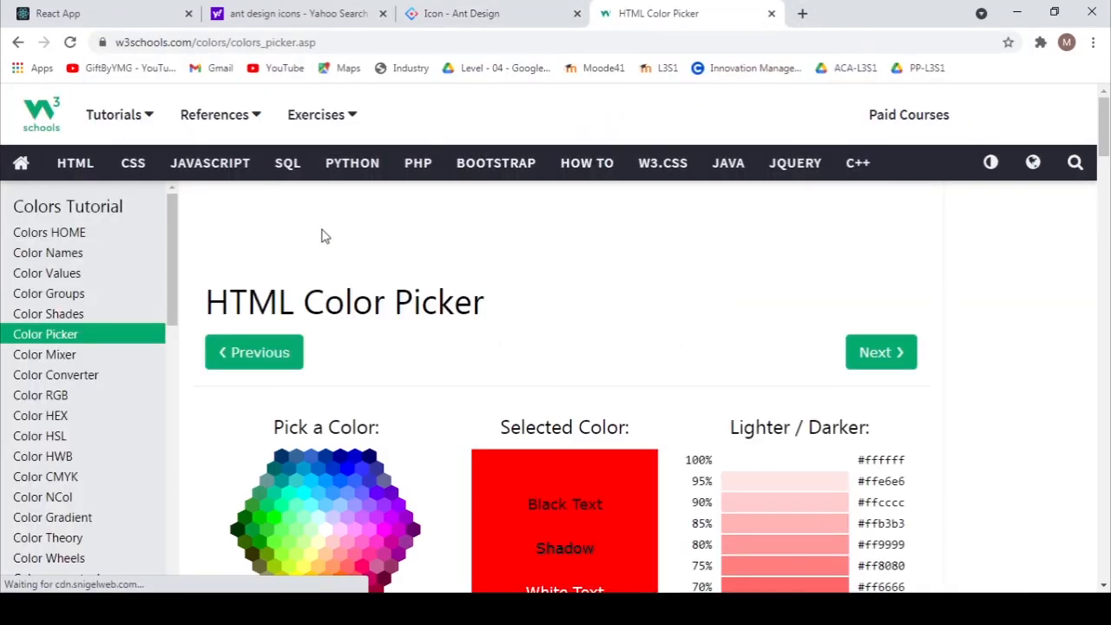
Find and copy red's hex code #ff0000 in W3Schools' HTML Color Picker.
scroll(down, 3)
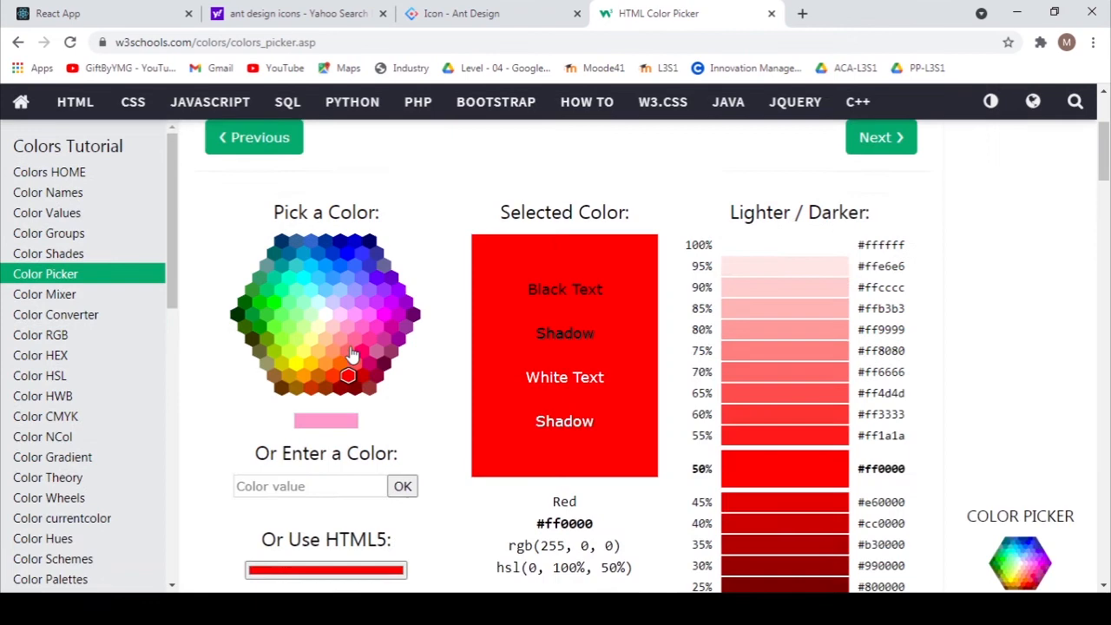
scroll(down, 3)
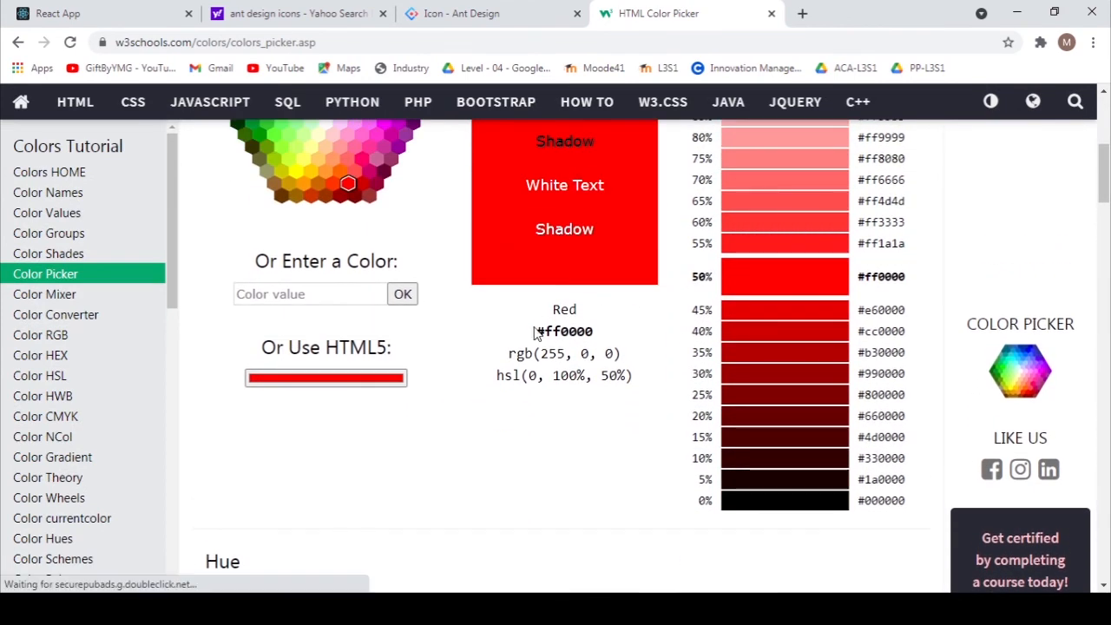
double_click(565, 331)
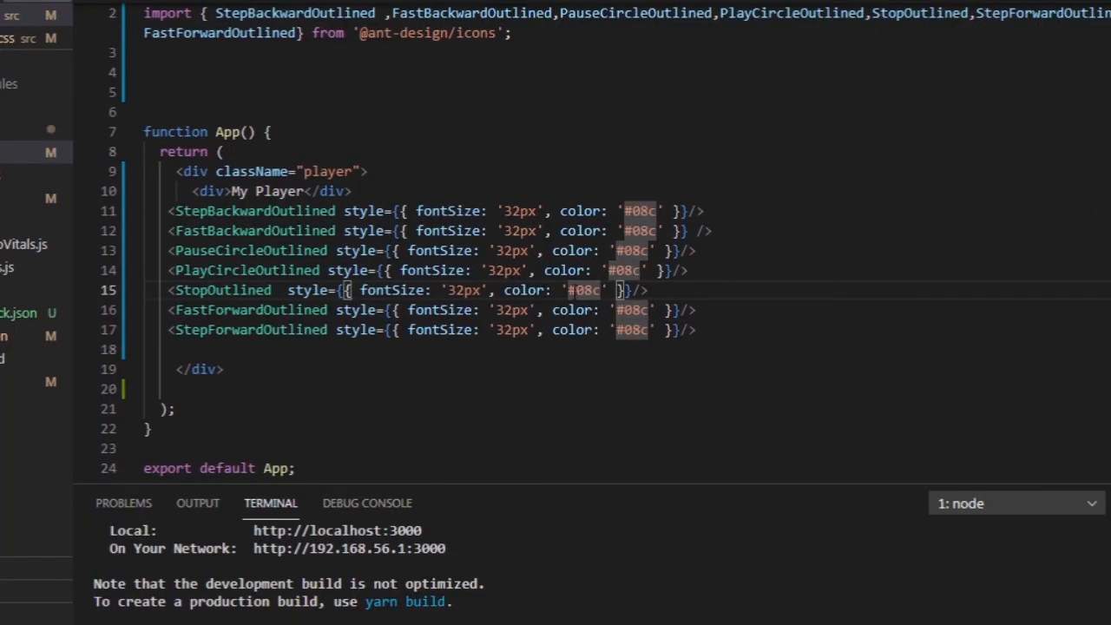
Set the StopOutlined icon colour to #ff0000, deleting the duplicate hash.
text(#ff0000)
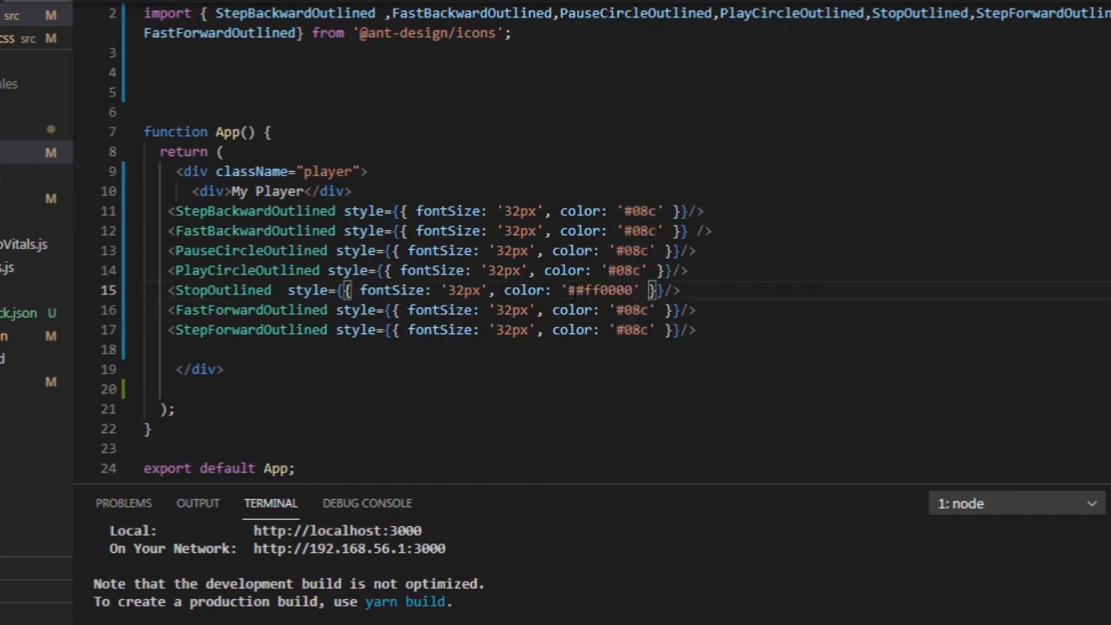
key(Backspace)
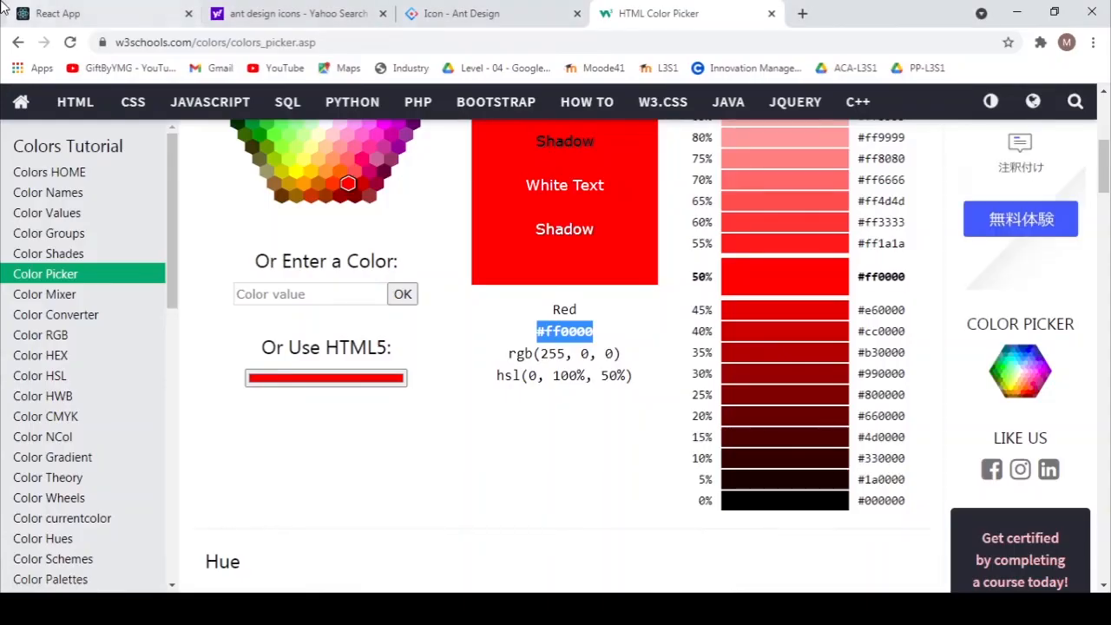
Reload localhost:3000 in the React App tab to show the red stop icon.
click(104, 13)
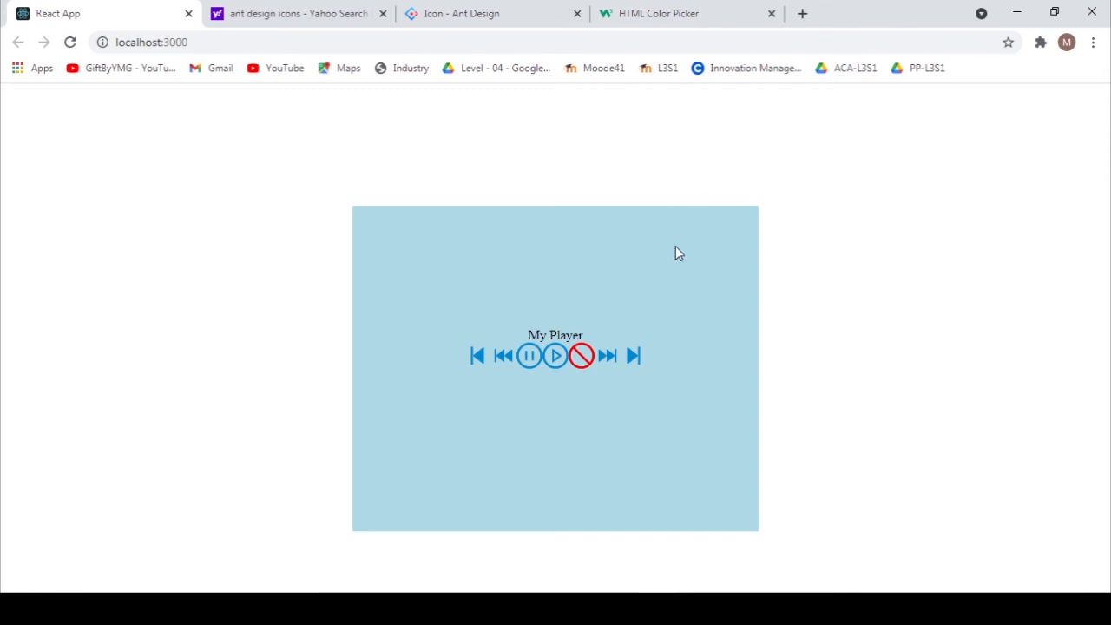
mouse_move(710, 8)
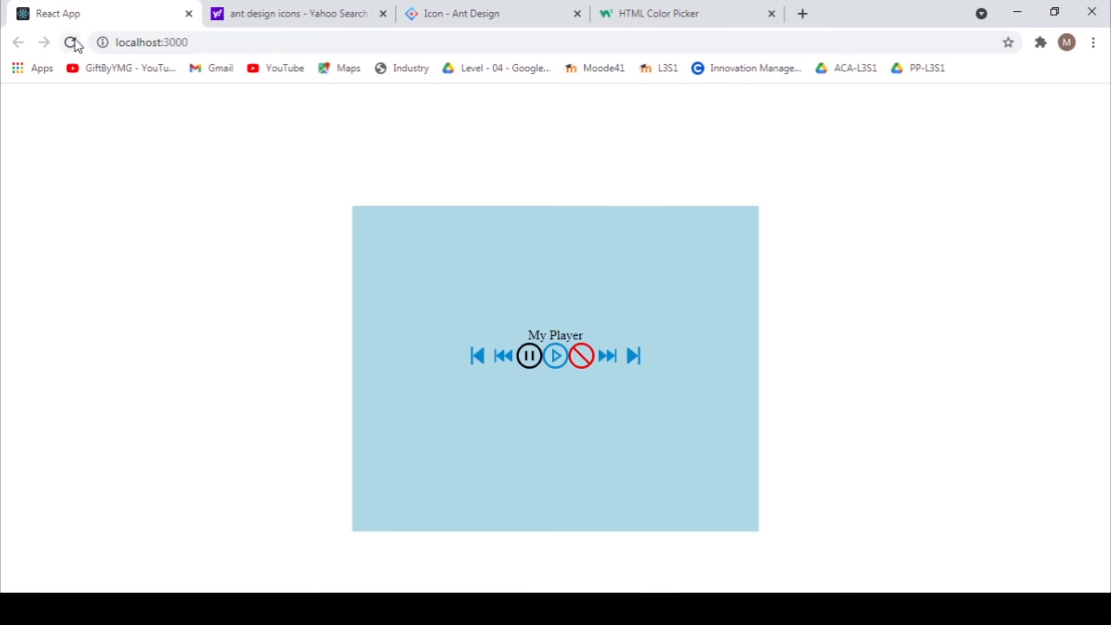
click(71, 41)
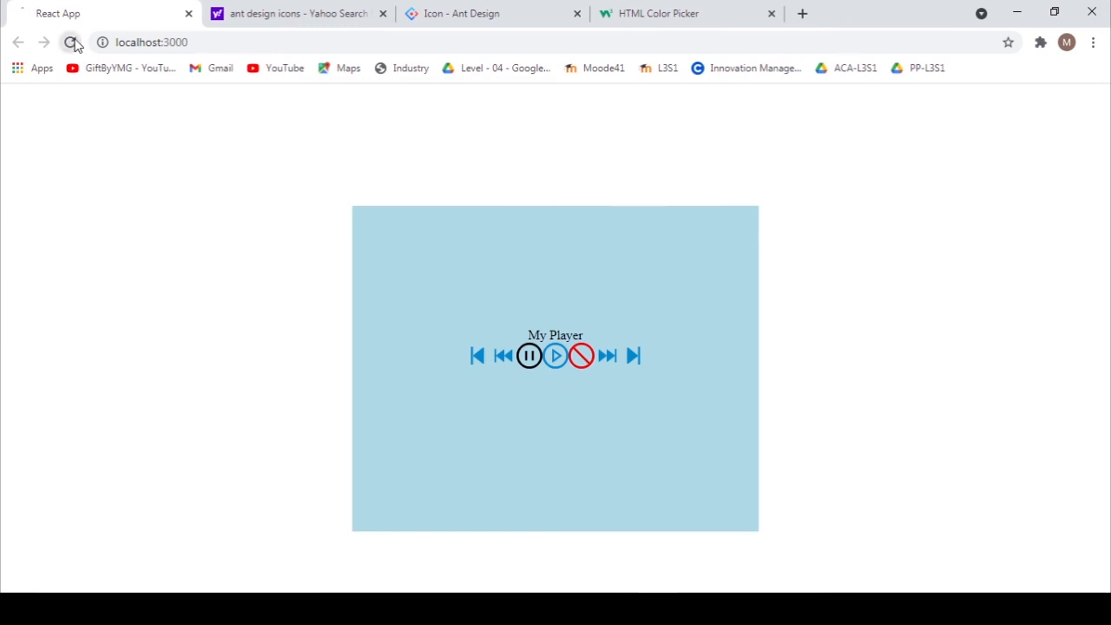
click(70, 41)
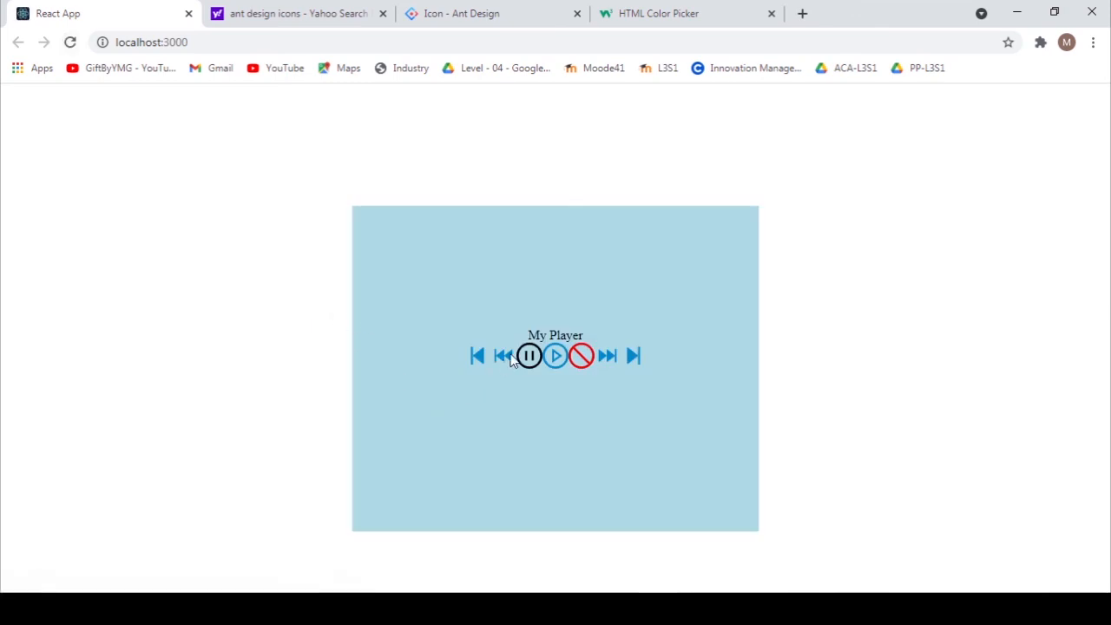
mouse_move(612, 369)
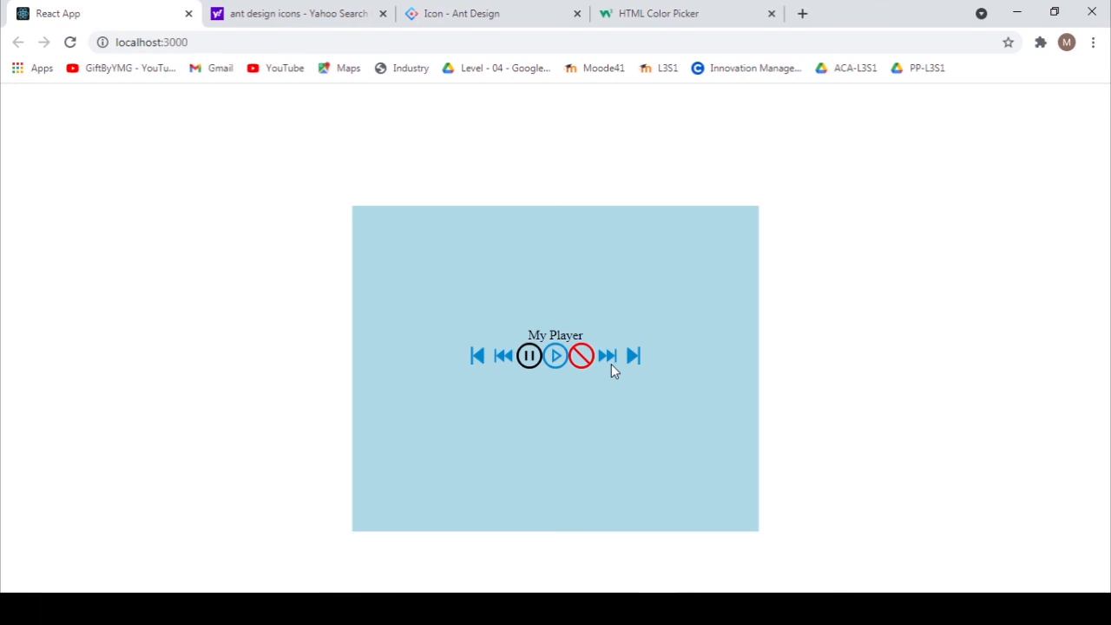